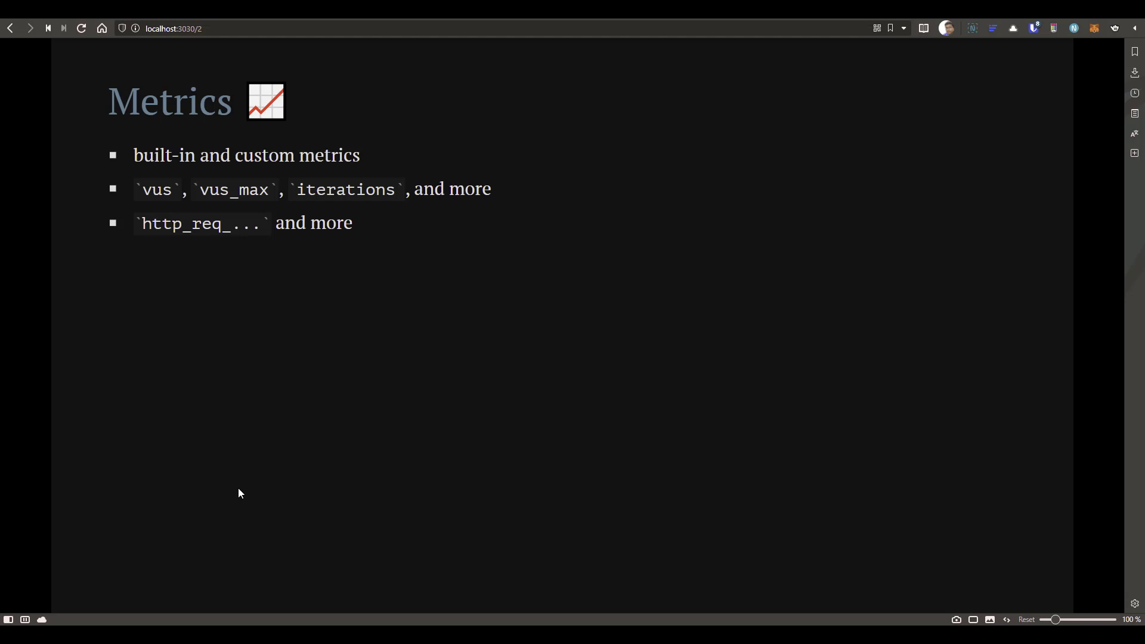
Show metrics-outputs-demo.js and point out the loadimpact cloud project name in the options block
{"action": "key", "text": "Right"}
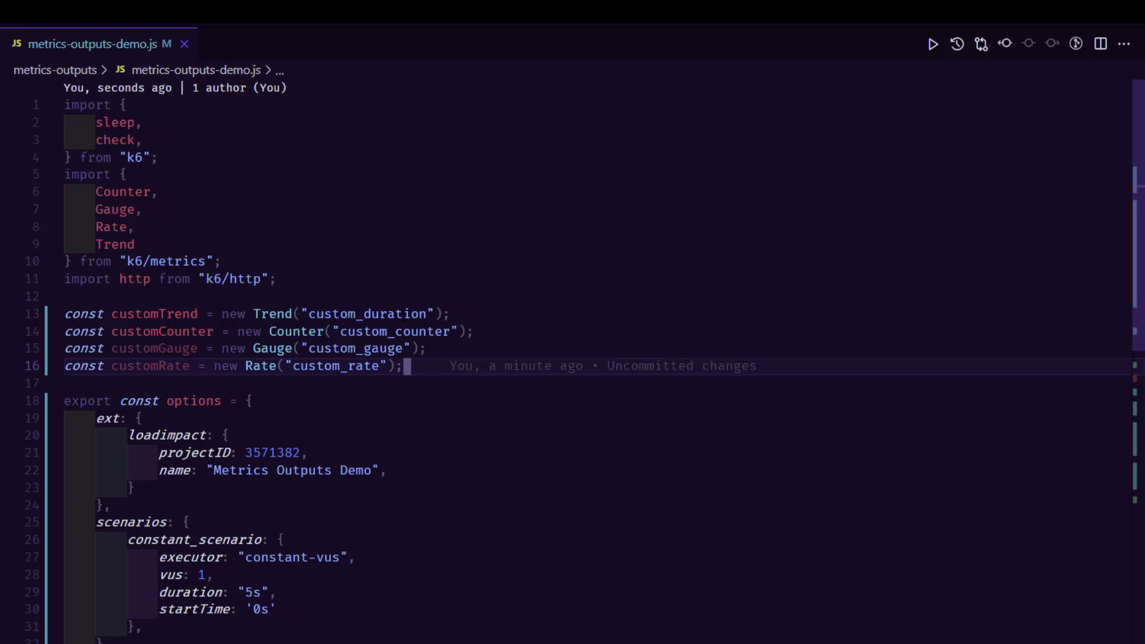
{"action": "left_click", "coordinate": [369, 314]}
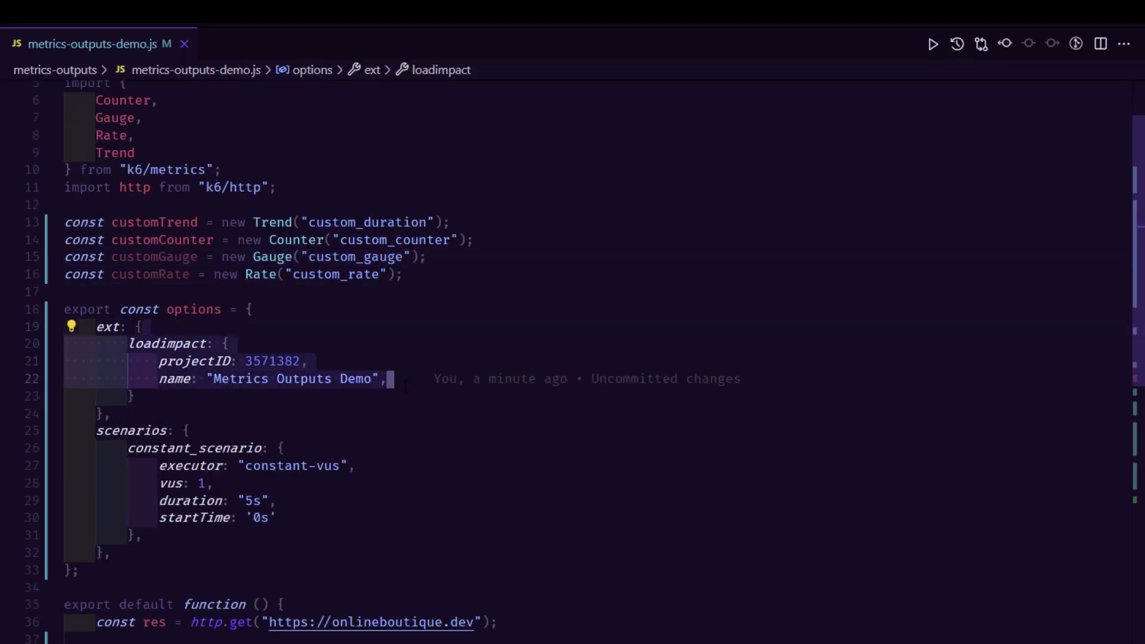
{"action": "scroll", "scroll_direction": "down", "scroll_amount": 3}
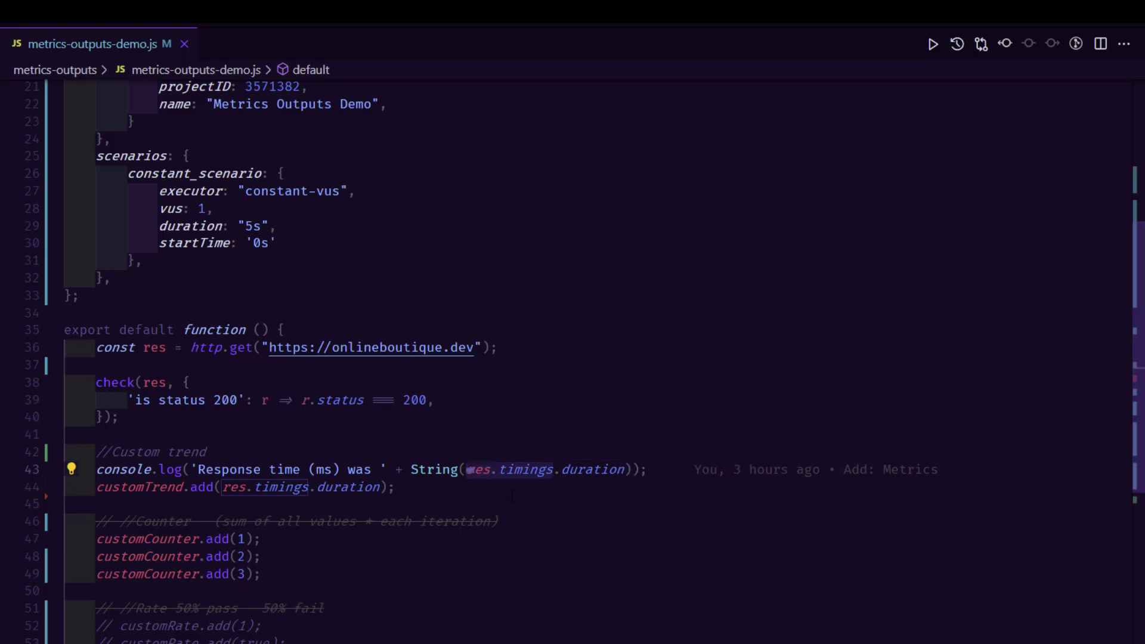
Point at the response-time recording line and the counter comment in the default function
{"action": "left_click", "coordinate": [478, 470]}
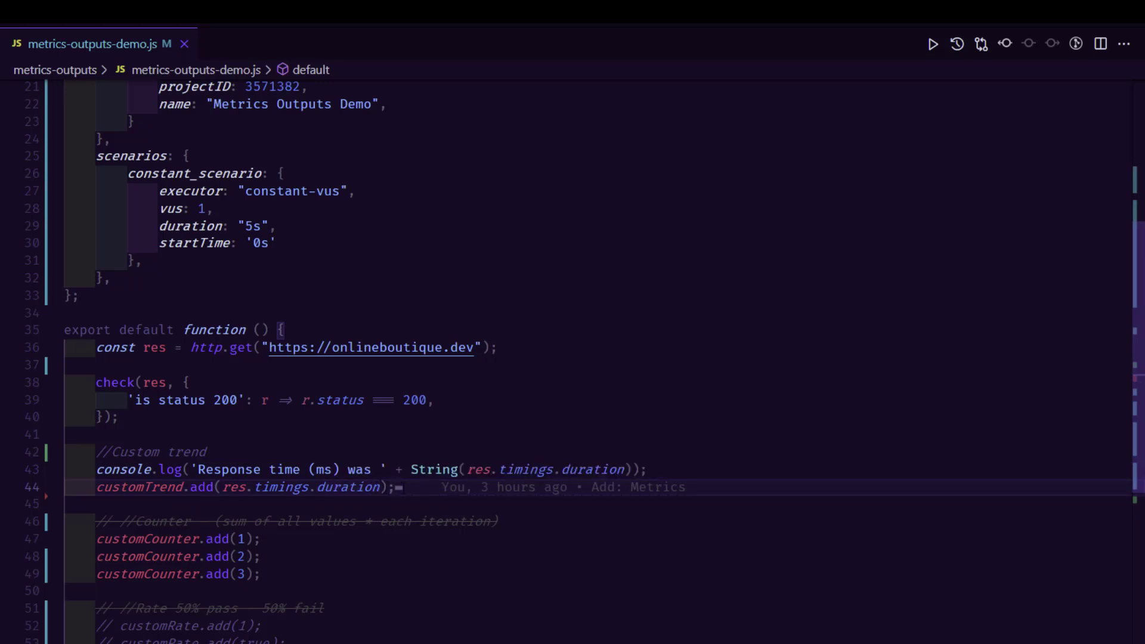
{"action": "left_click", "coordinate": [401, 487]}
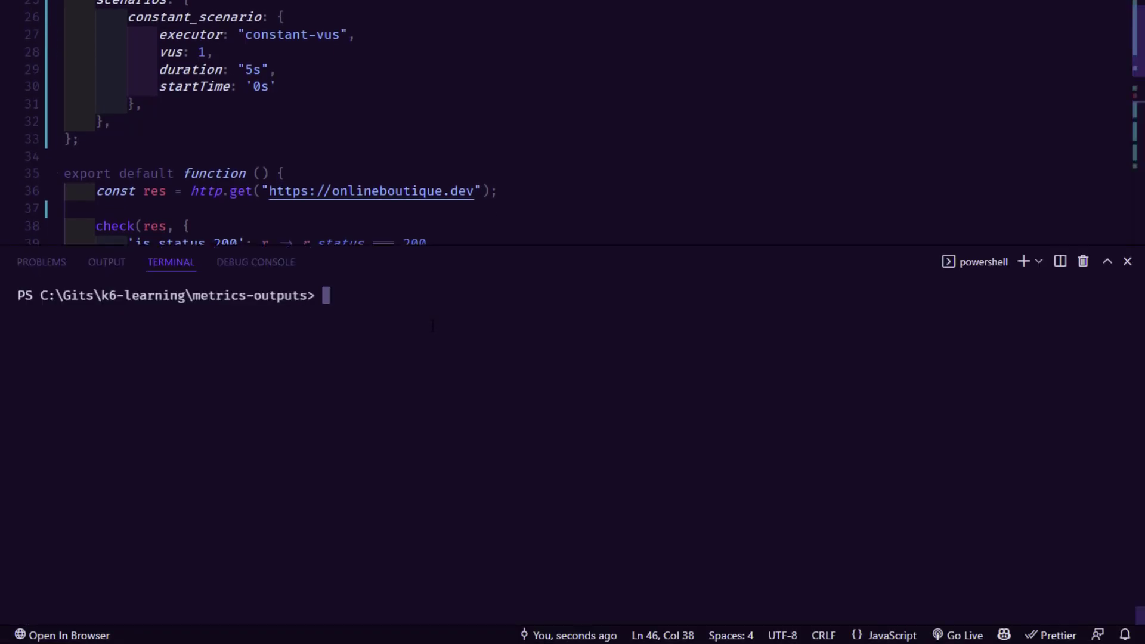
Run 'k6 run .\metrics-outputs-demo.js' locally and review the summary with custom_duration
{"action": "type", "text": "k6 run .\\metrics-outputs-demo.js"}
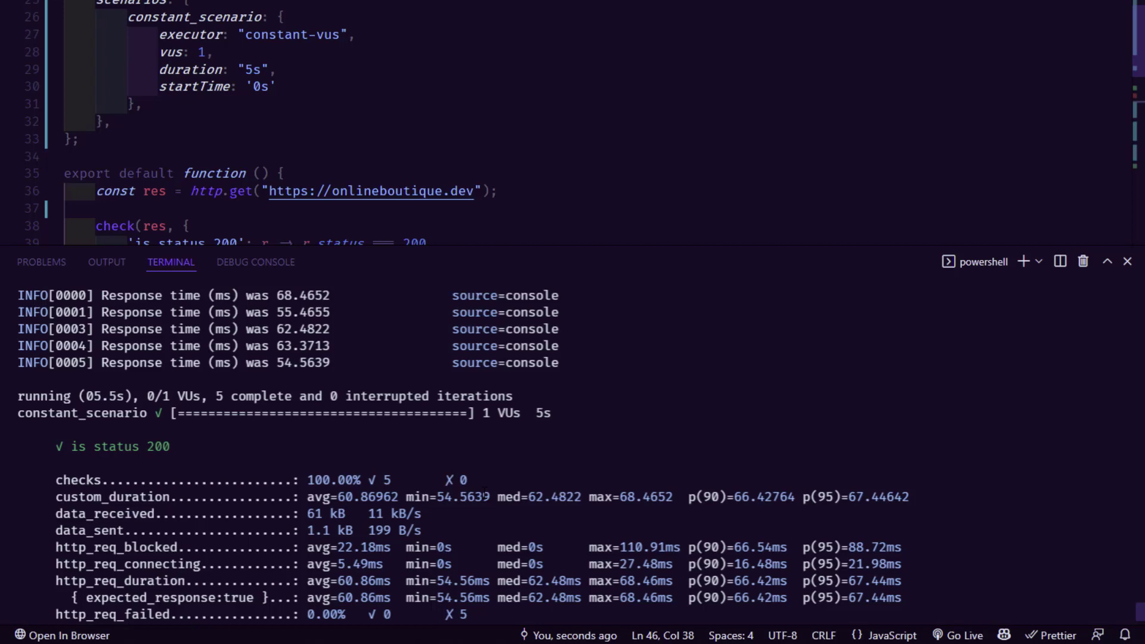
{"action": "scroll", "scroll_direction": "down", "scroll_amount": 3}
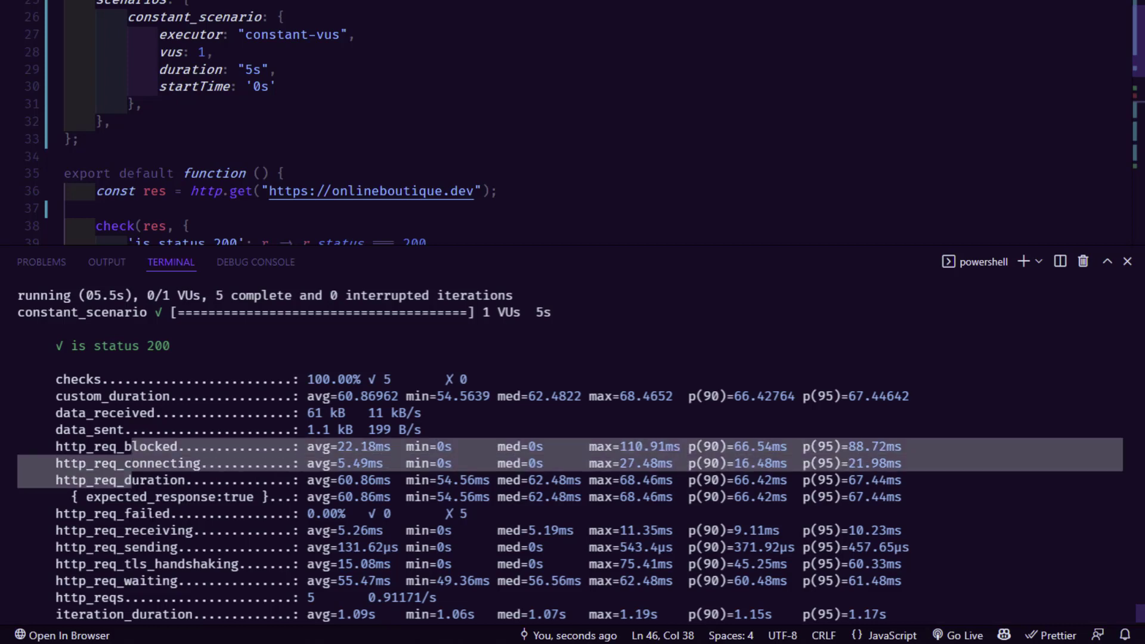
{"action": "double_click", "coordinate": [111, 396]}
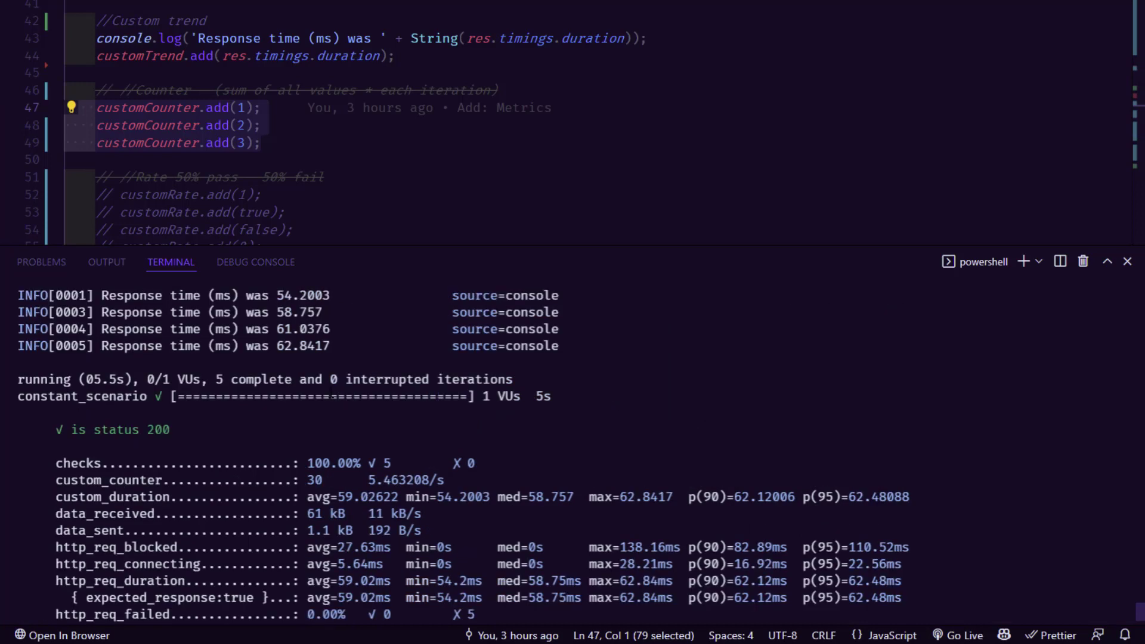
{"action": "double_click", "coordinate": [314, 480]}
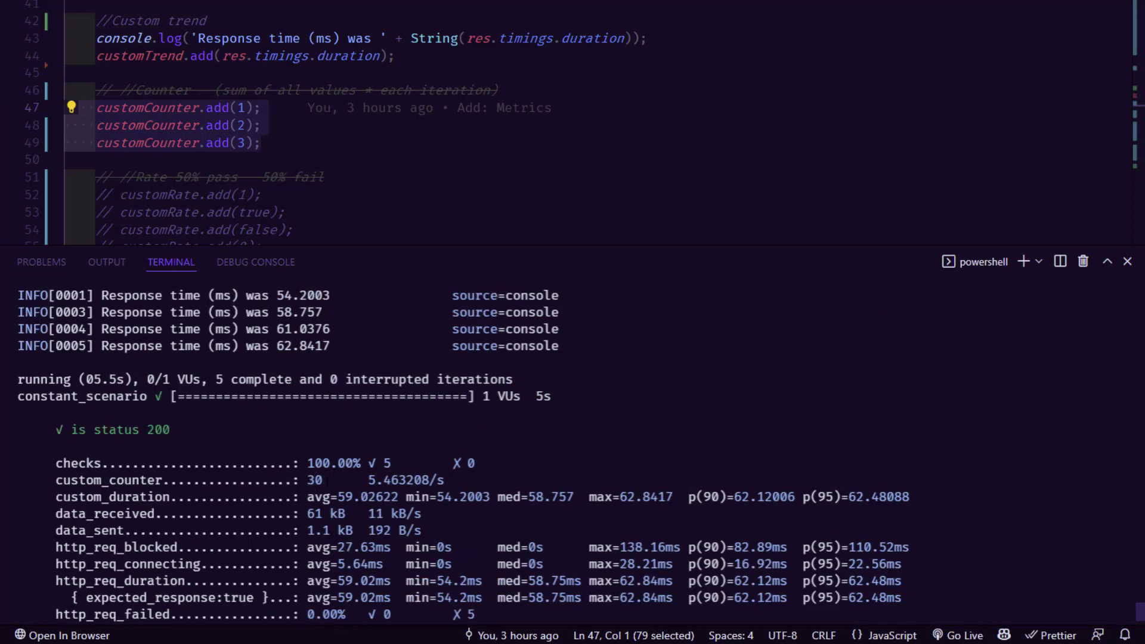
{"action": "left_click", "coordinate": [262, 142]}
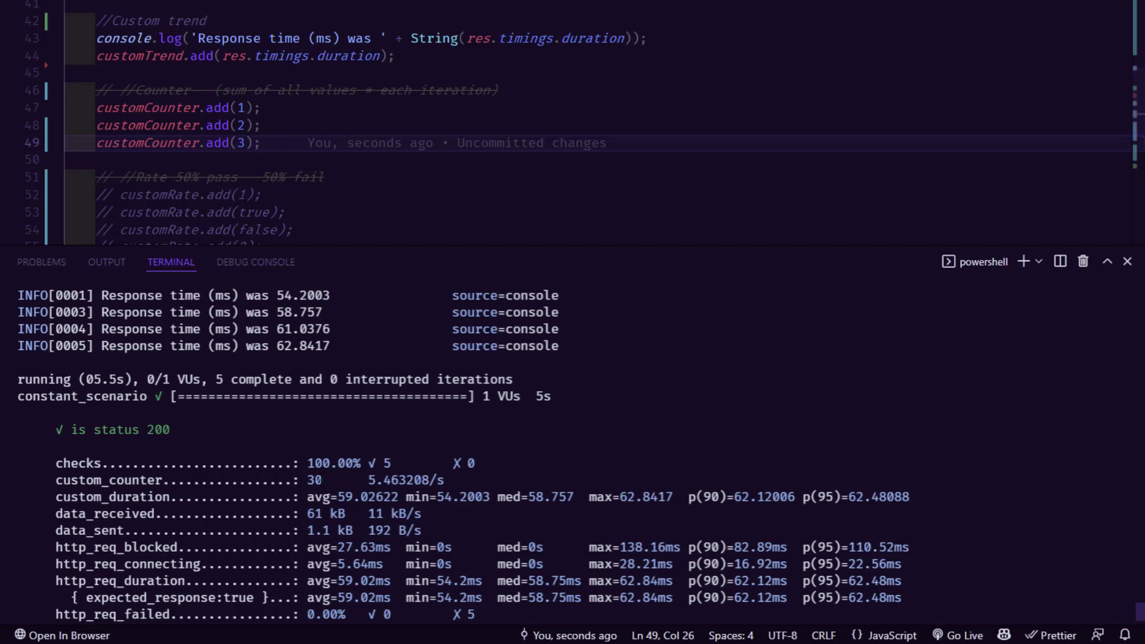
{"action": "double_click", "coordinate": [314, 479]}
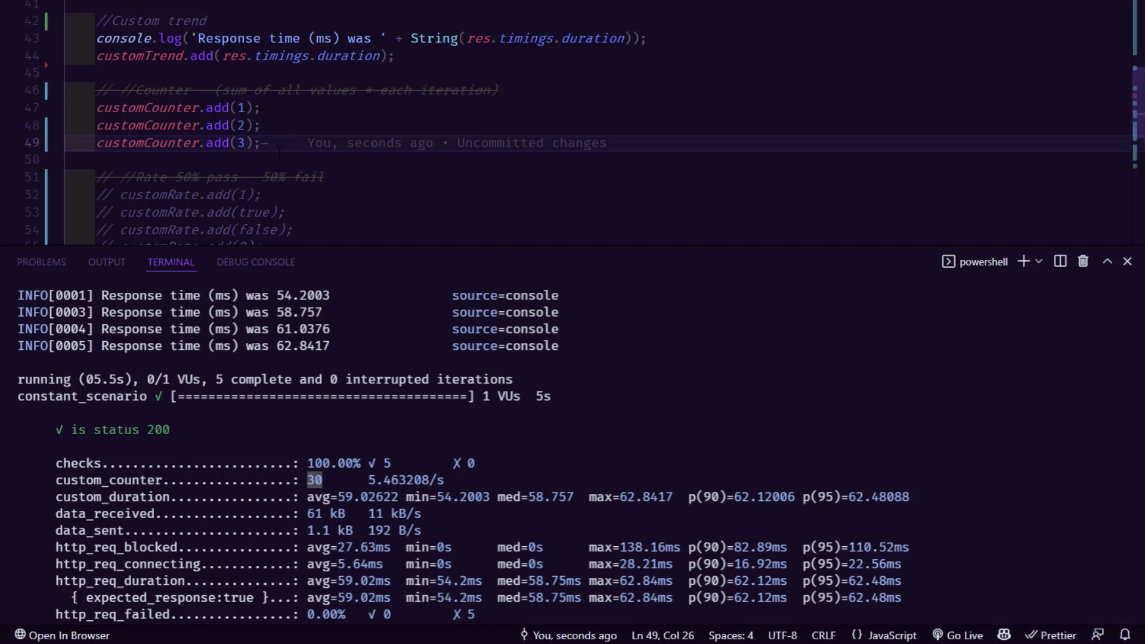
{"action": "scroll", "scroll_direction": "down", "scroll_amount": 3}
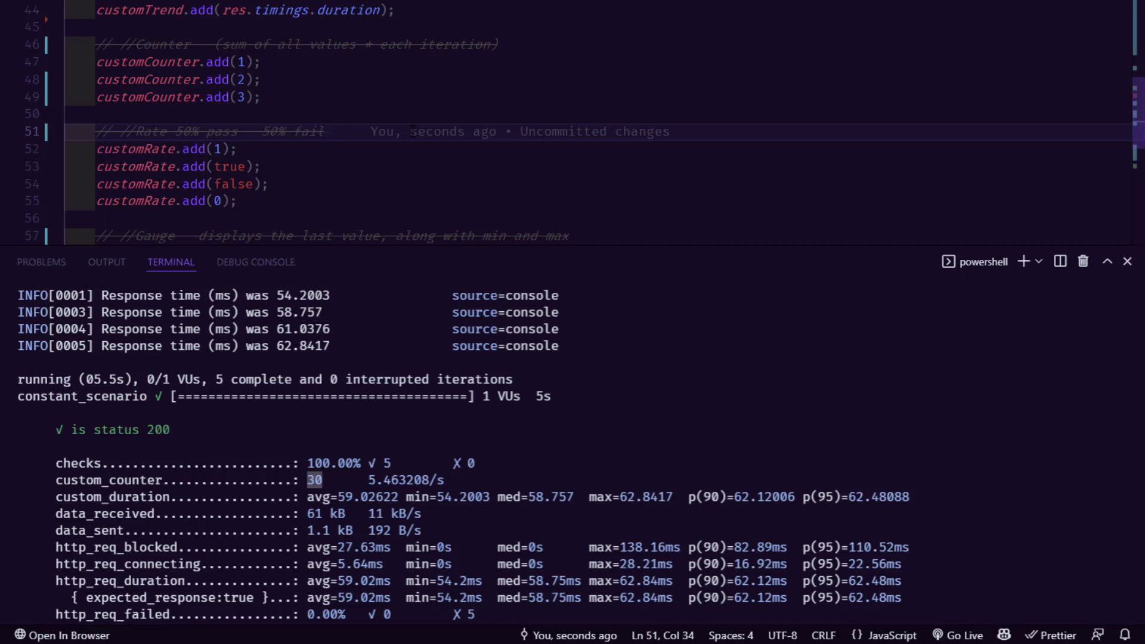
Focus the script editor at the customGauge lines to comment out the gauge calls
{"action": "left_click", "coordinate": [271, 183]}
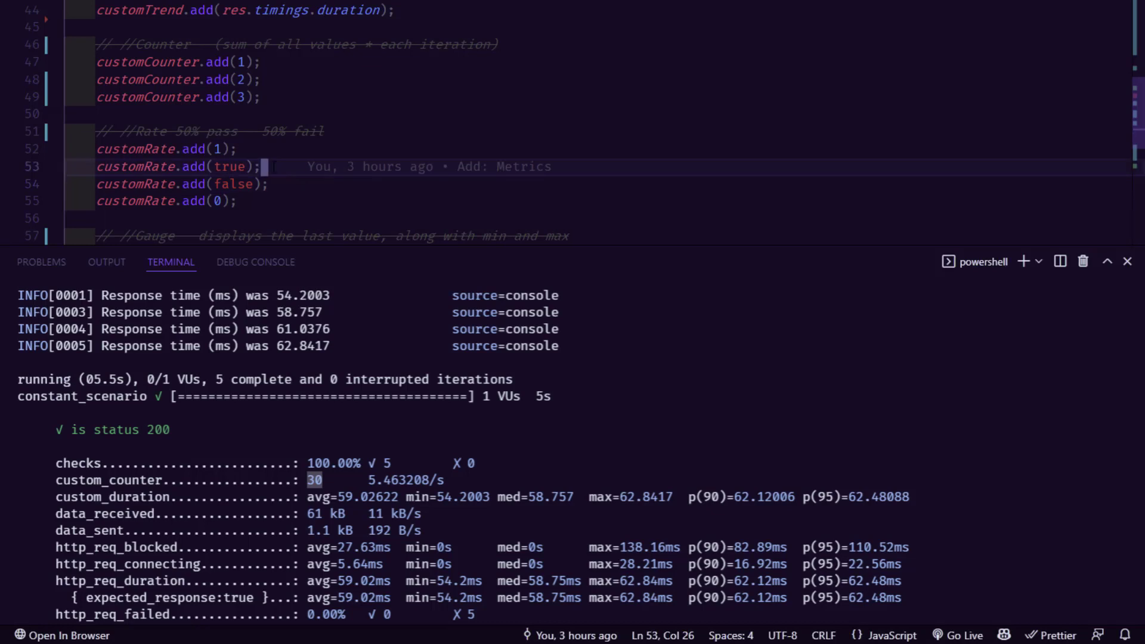
{"action": "left_click", "coordinate": [240, 200]}
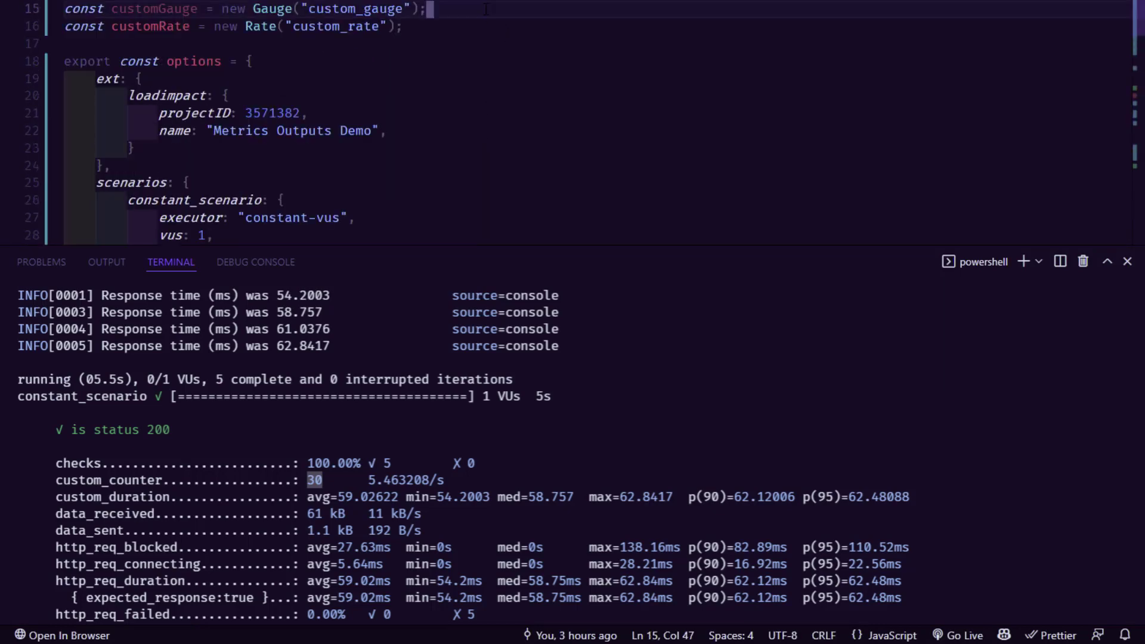
{"action": "mouse_move", "coordinate": [402, 26]}
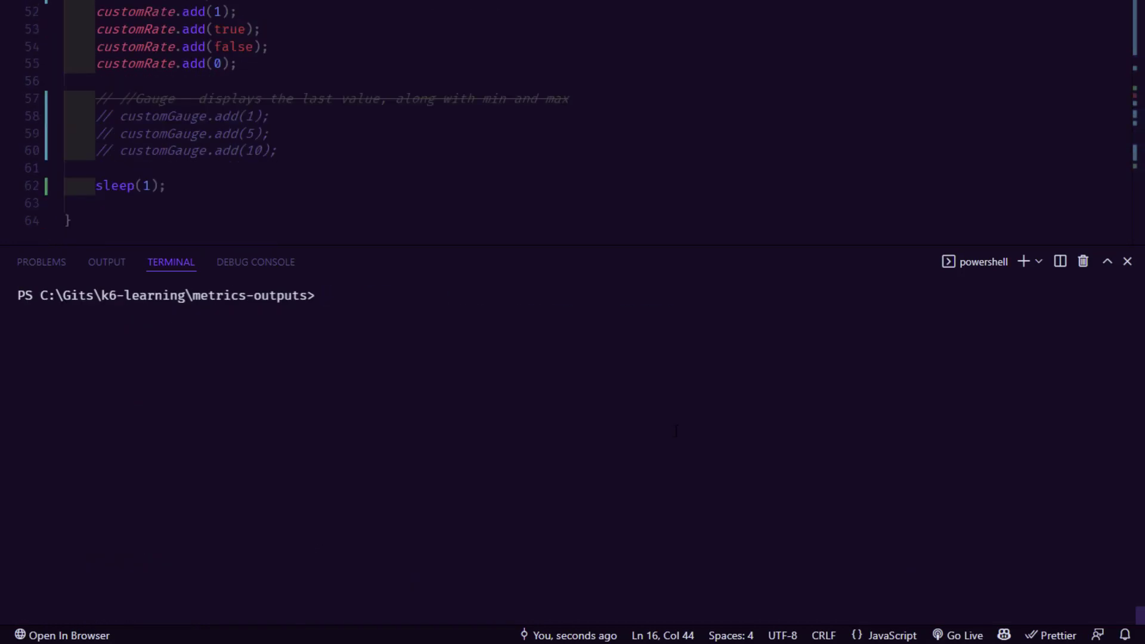
Run 'k6 run .\metrics-outputs-demo.js' again and get the summary showing custom_rate 50%
{"action": "type", "text": "k6 run .\\metrics-outputs-demo.js"}
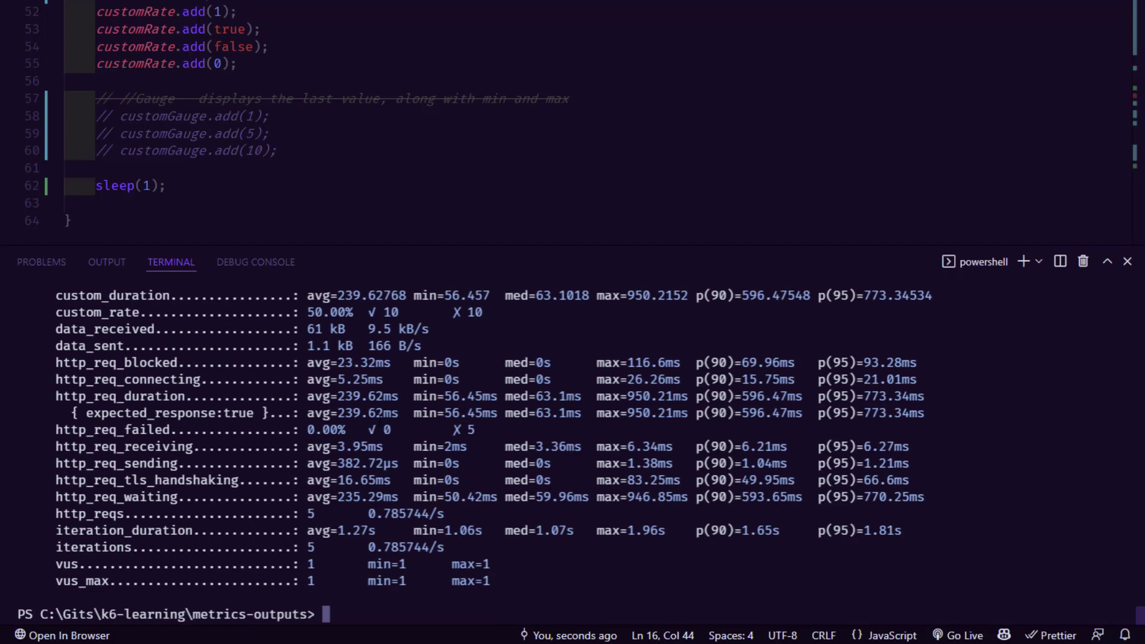
{"action": "double_click", "coordinate": [329, 312]}
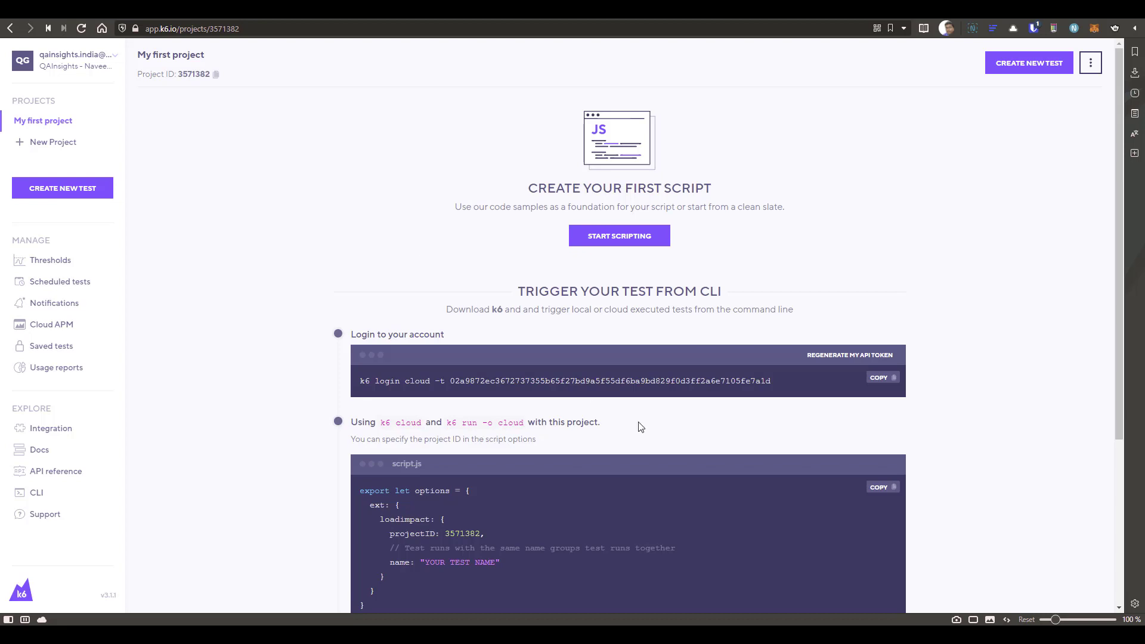
Copy the project's 'k6 login cloud' command with the account API token from the k6 Cloud page
{"action": "scroll", "scroll_direction": "down", "scroll_amount": 3}
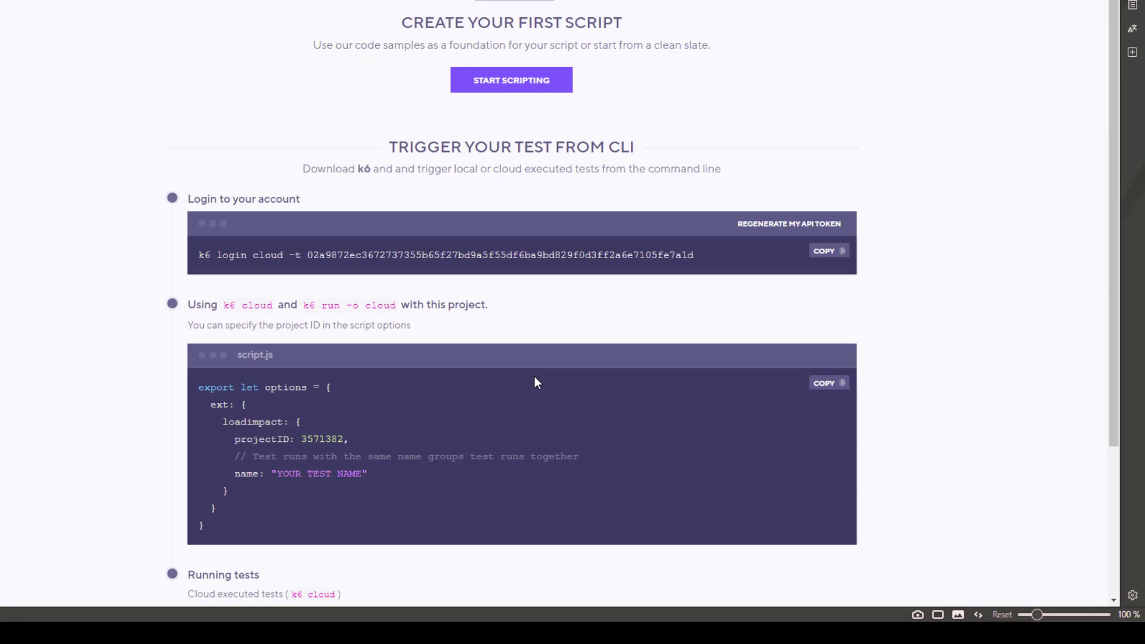
{"action": "scroll", "scroll_direction": "down", "scroll_amount": 3}
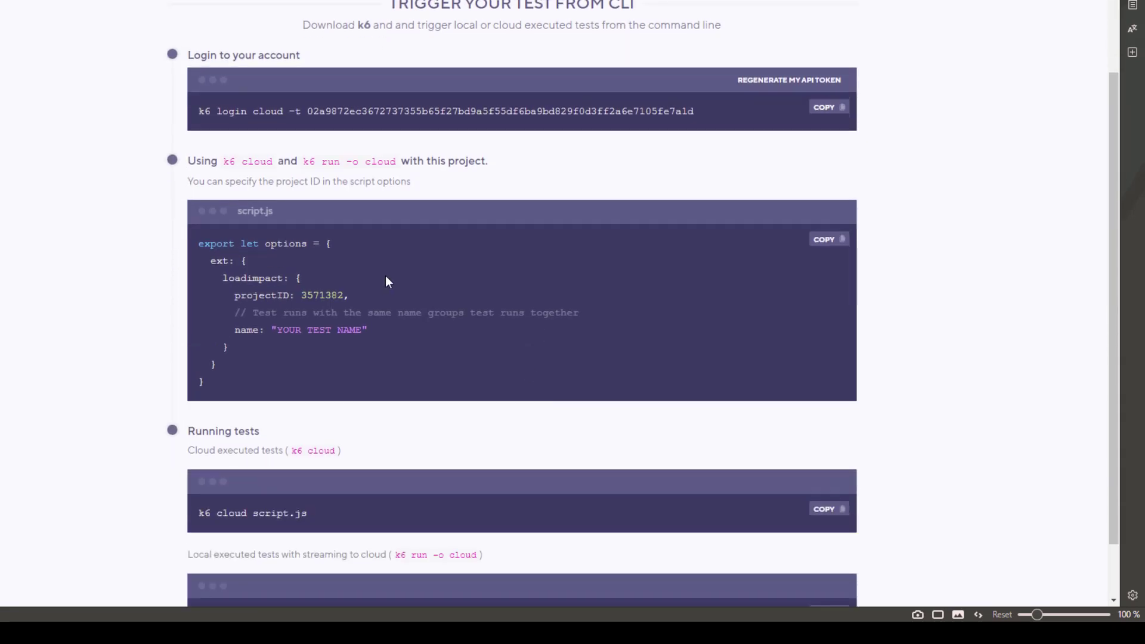
{"action": "mouse_move", "coordinate": [441, 347]}
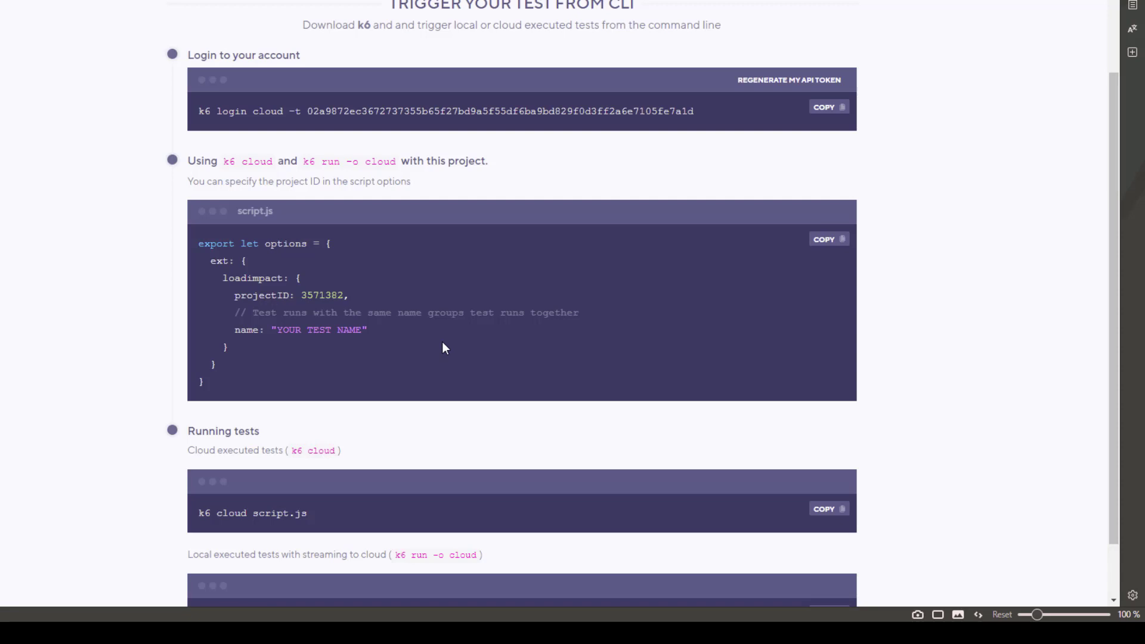
{"action": "mouse_move", "coordinate": [326, 306]}
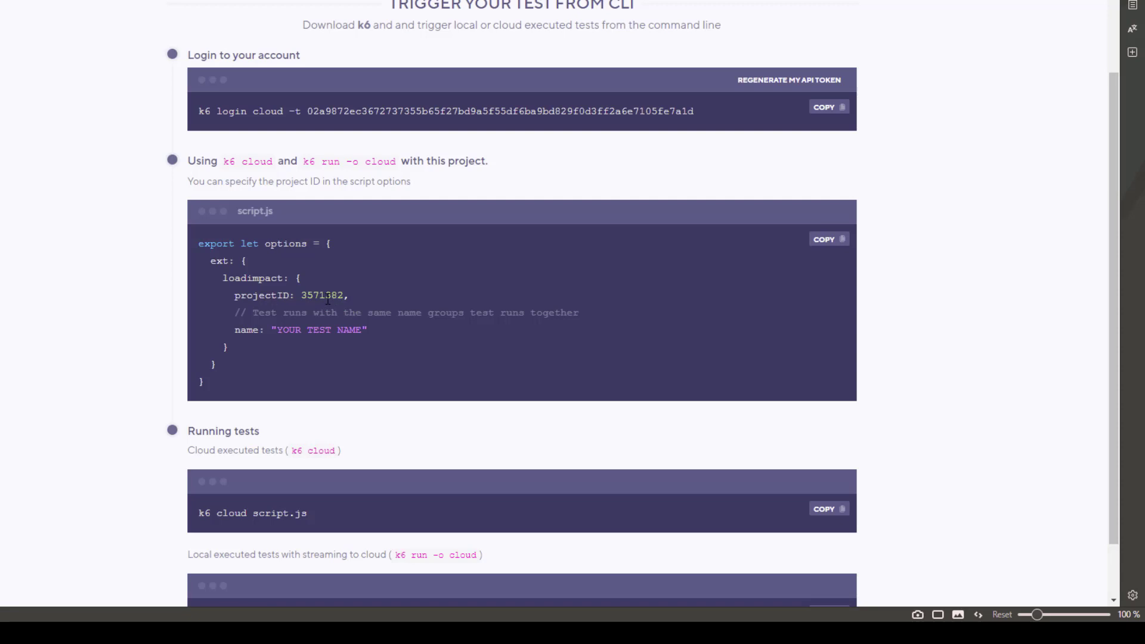
{"action": "mouse_move", "coordinate": [697, 155]}
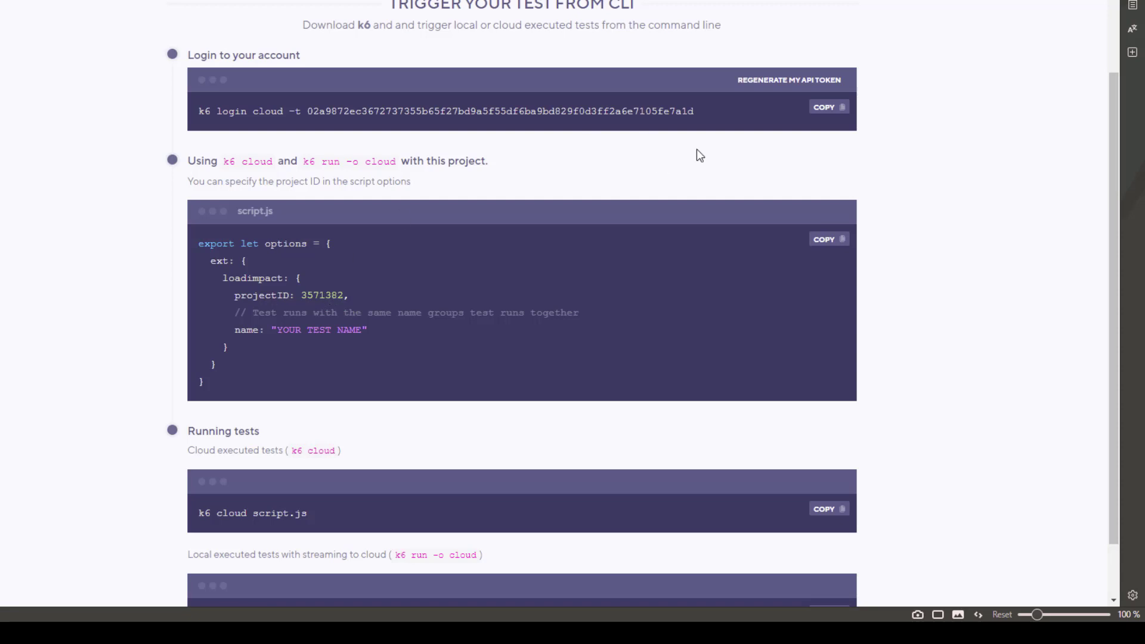
{"action": "left_click", "coordinate": [825, 107]}
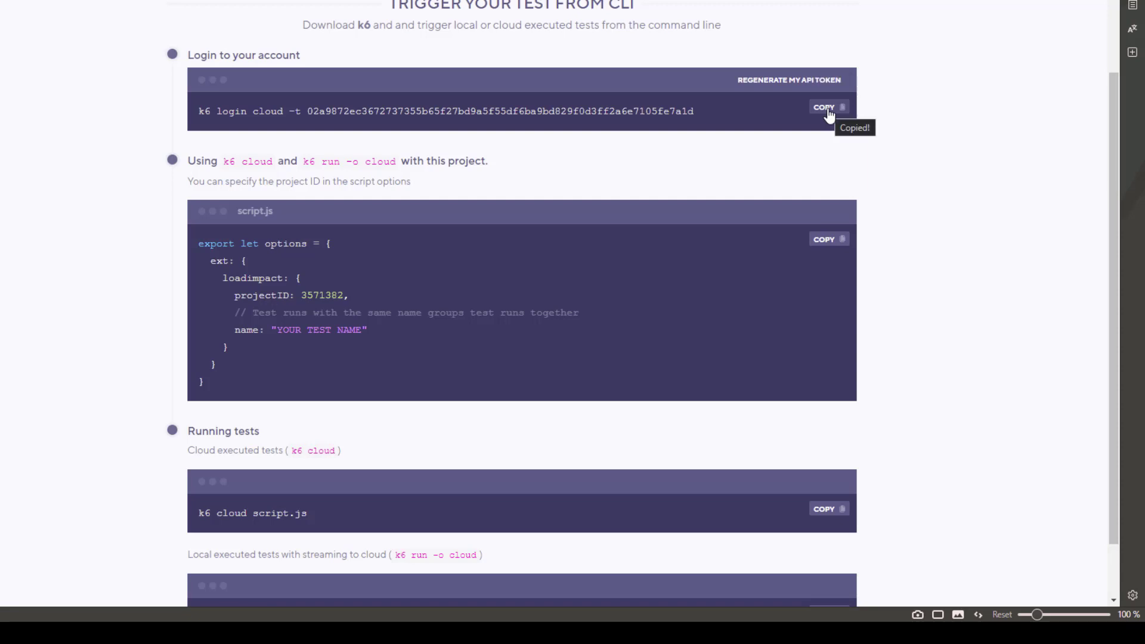
{"action": "mouse_move", "coordinate": [501, 212]}
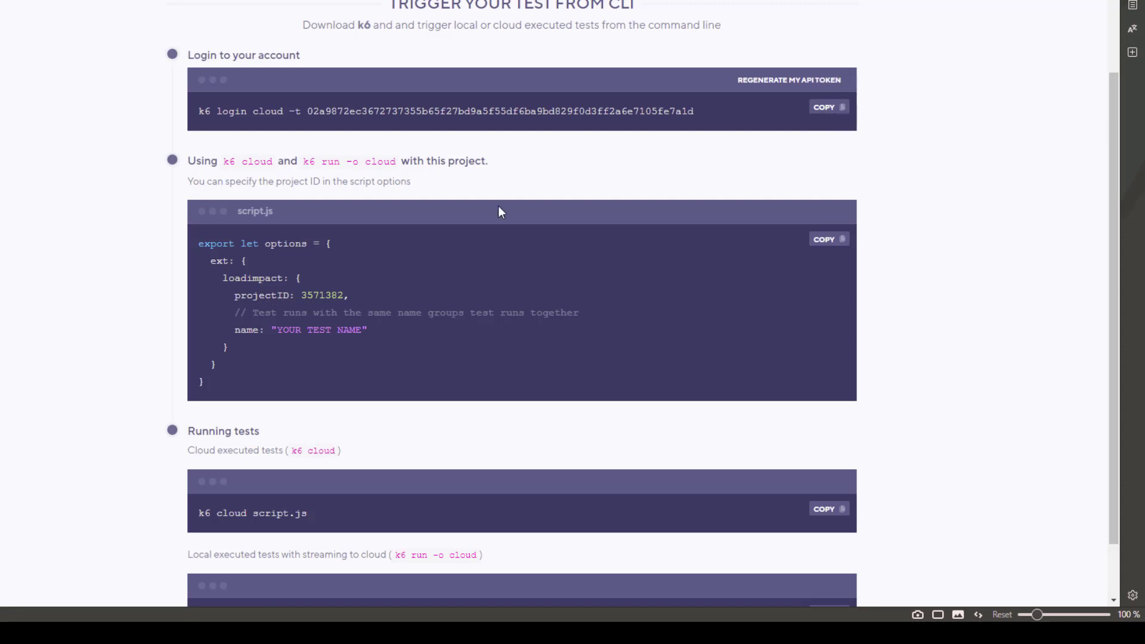
{"action": "mouse_move", "coordinate": [297, 287]}
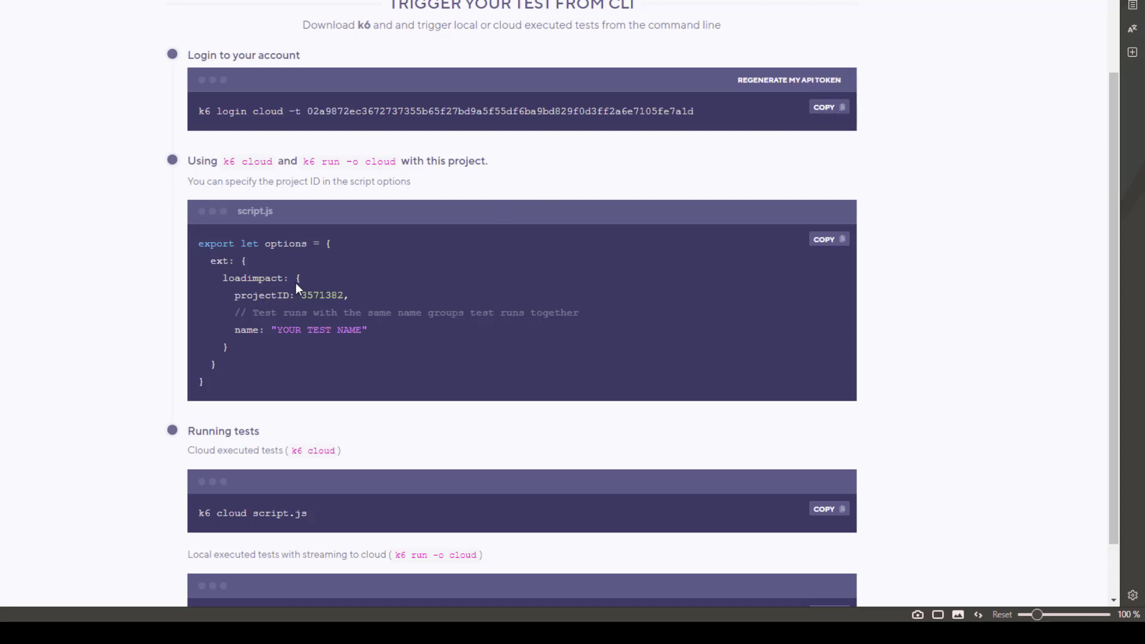
{"action": "mouse_move", "coordinate": [148, 575]}
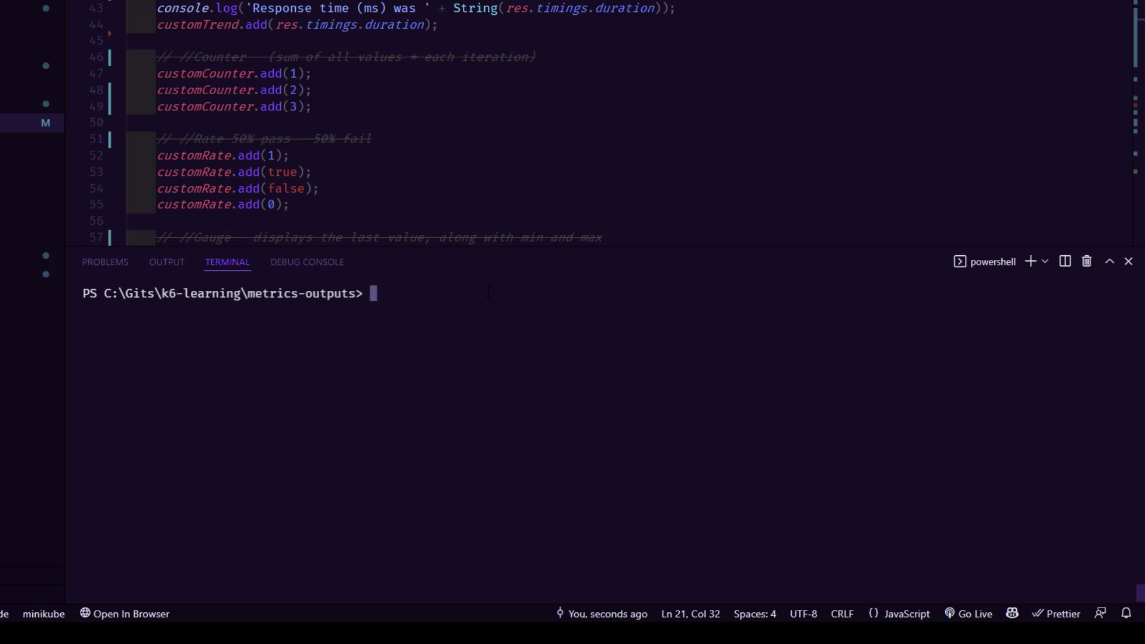
Start typing 'k6 cl' in the terminal, then switch to the k6 Cloud page to check the run commands
{"action": "type", "text": "k6"}
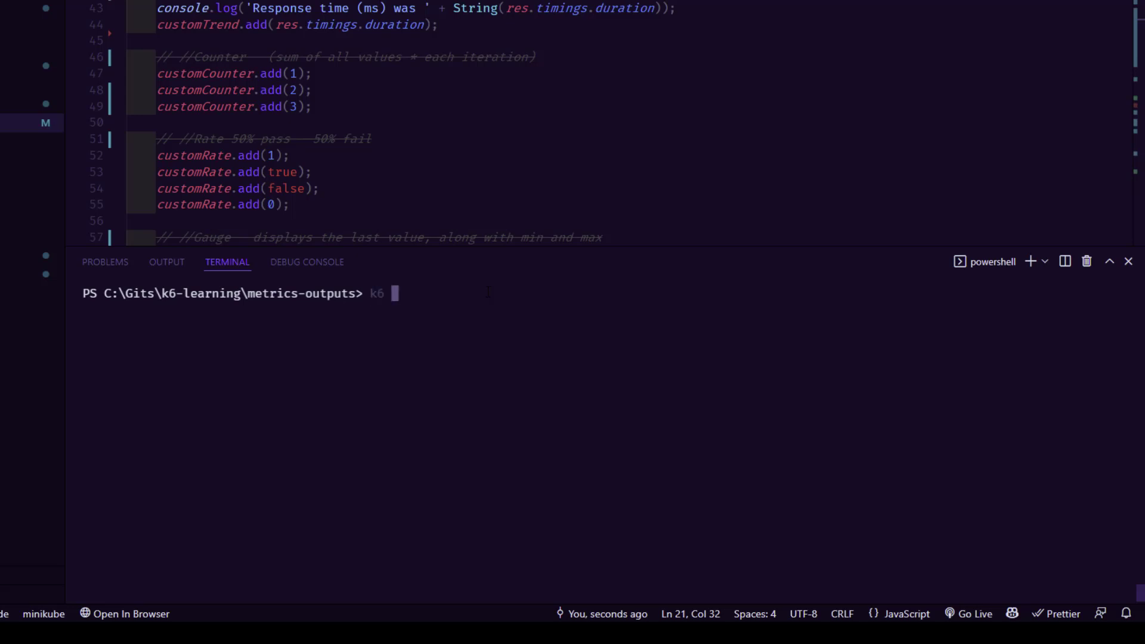
{"action": "type", "text": "cl"}
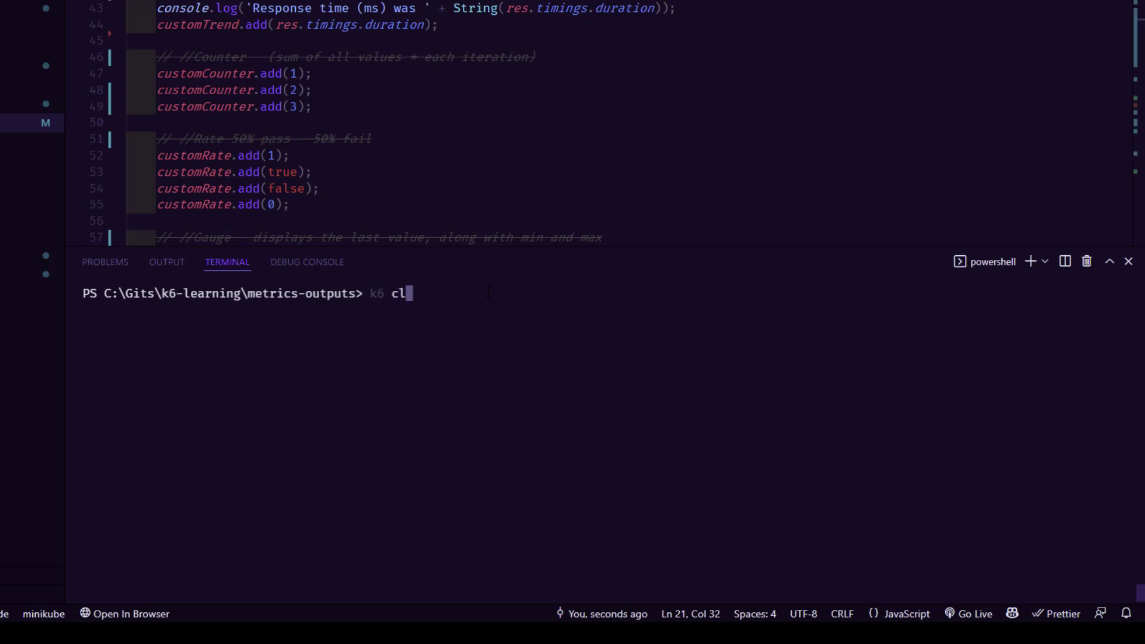
{"action": "key", "text": "alt+tab"}
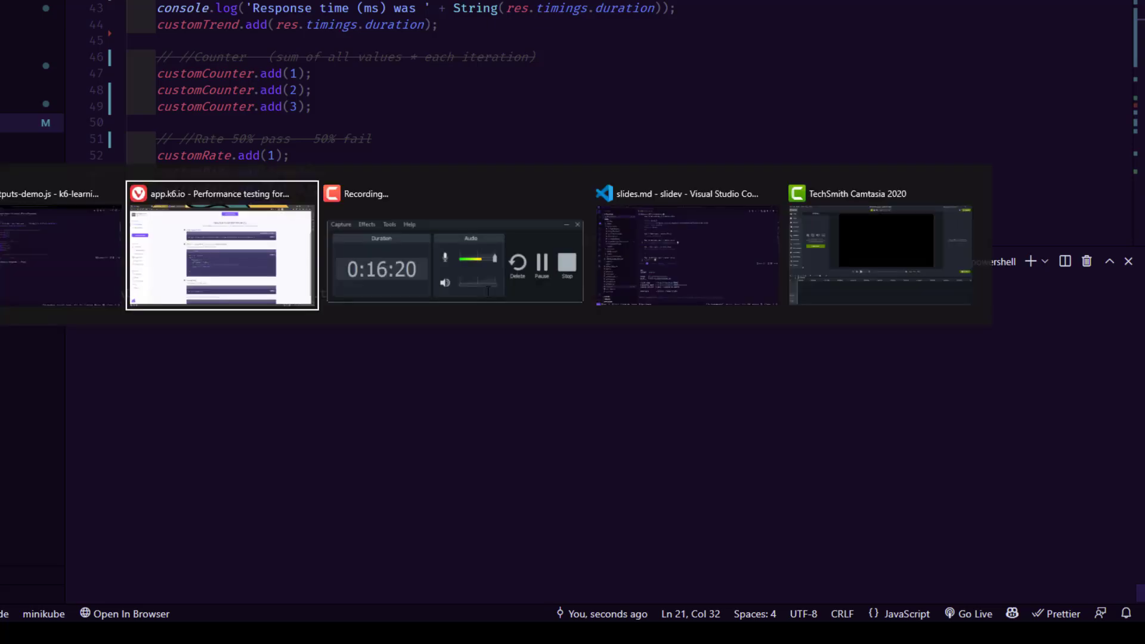
{"action": "left_click", "coordinate": [222, 244]}
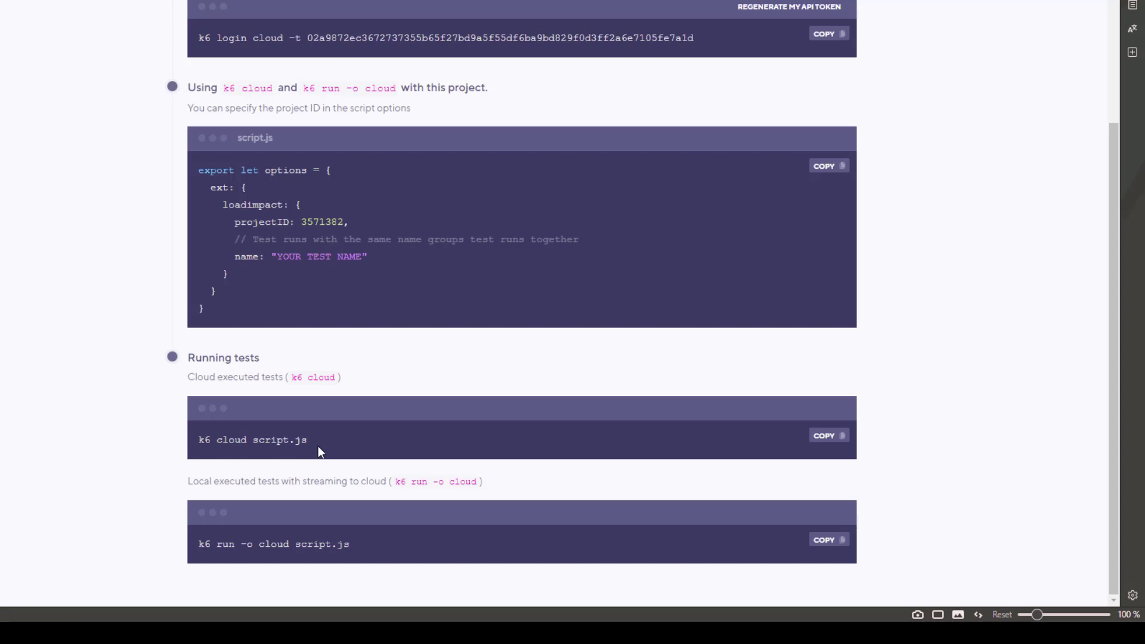
{"action": "mouse_move", "coordinate": [360, 552]}
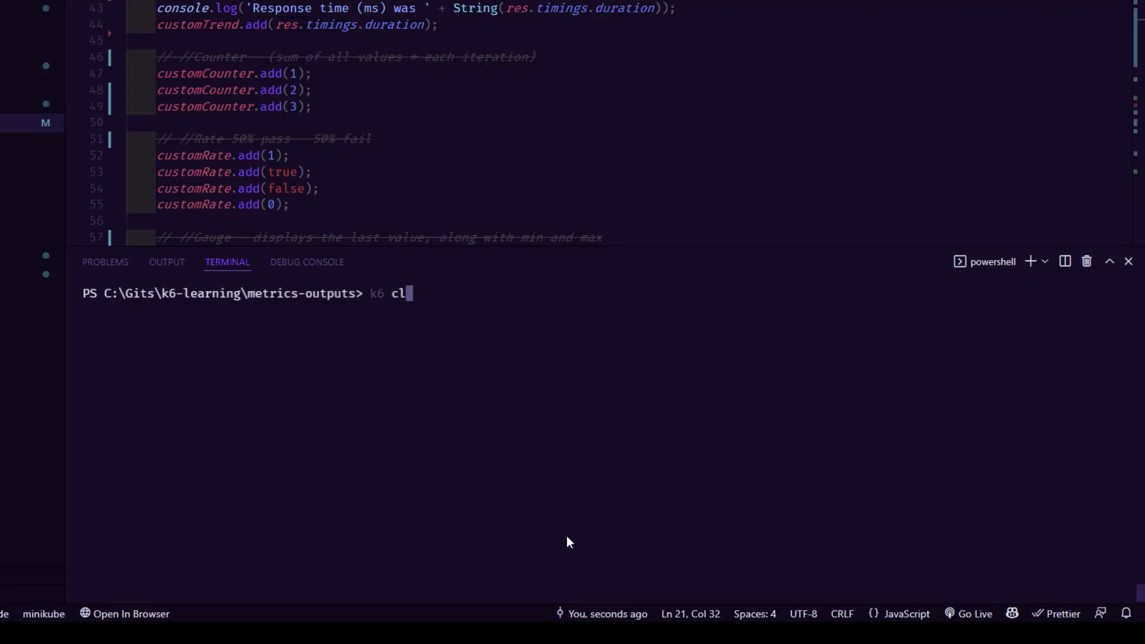
Complete the terminal command 'k6 run -o cloud .\metrics-outputs-demo.js' to stream results to k6 Cloud
{"action": "type", "text": "run"}
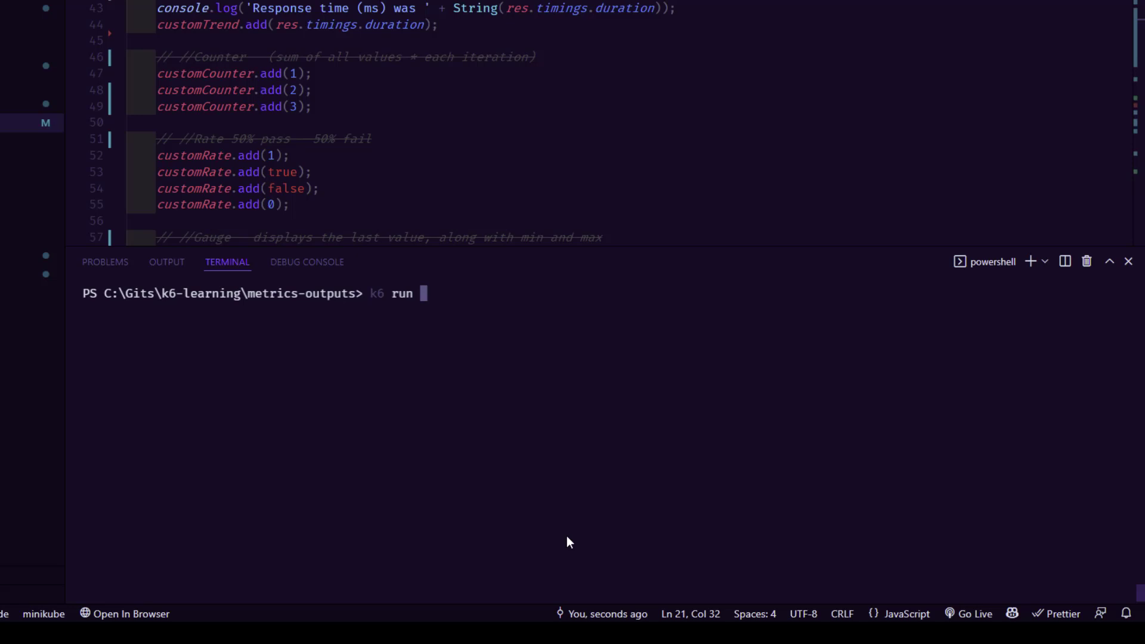
{"action": "type", "text": "-o"}
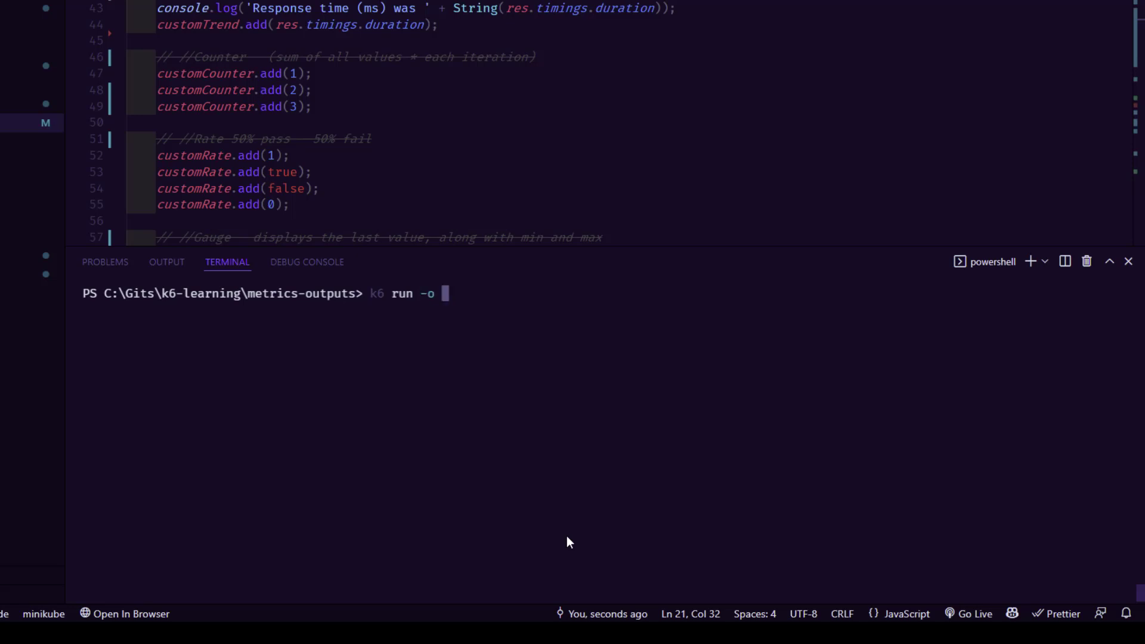
{"action": "type", "text": "cloud .\\metrics-outputs-demo.js"}
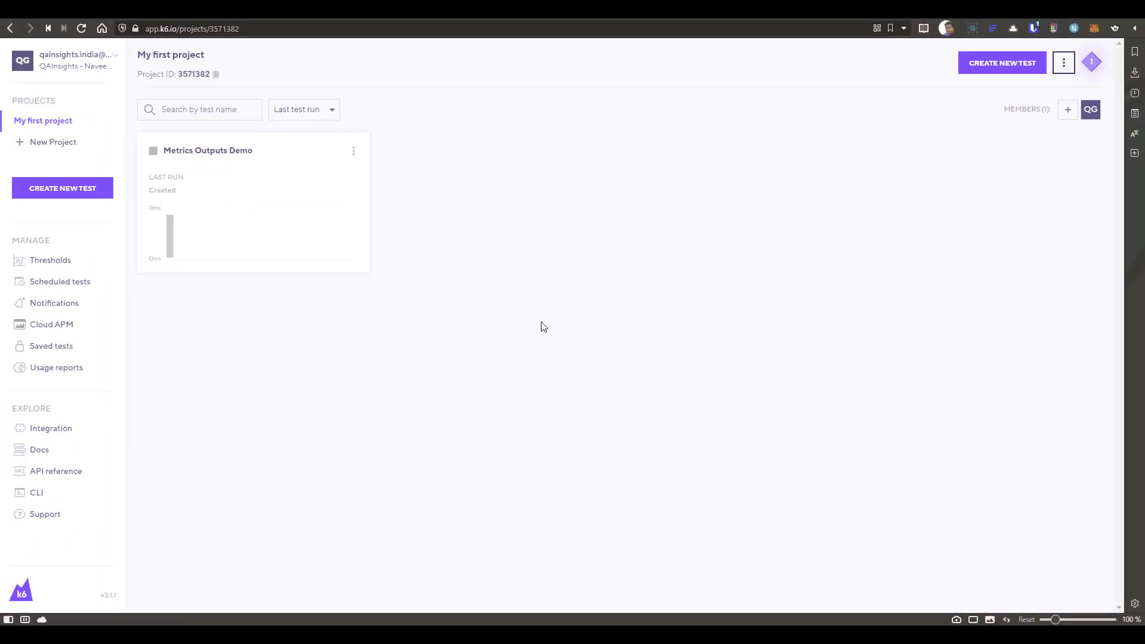
{"action": "mouse_move", "coordinate": [226, 162]}
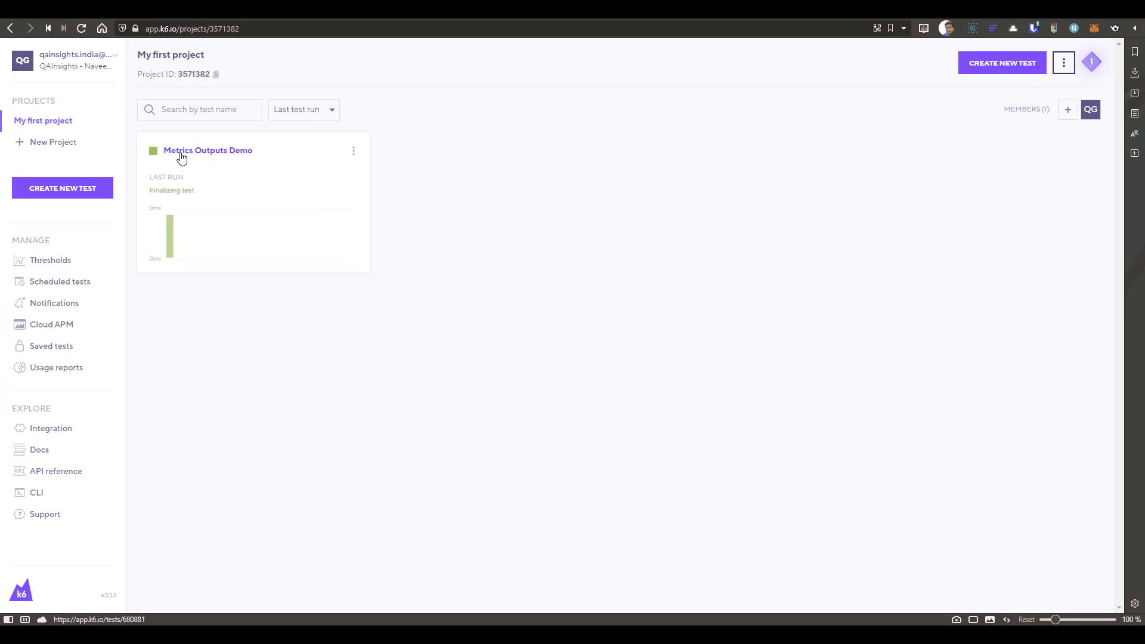
Open the Metrics Outputs Demo test overview showing the locally executed 1 VU run
{"action": "left_click", "coordinate": [207, 150]}
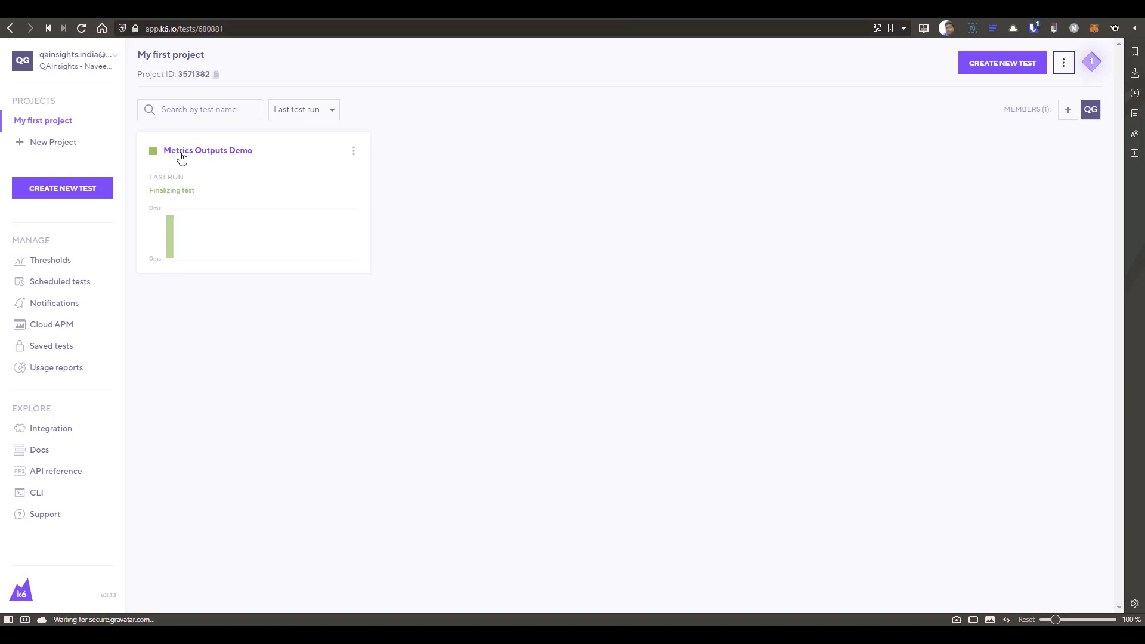
{"action": "left_click", "coordinate": [208, 151]}
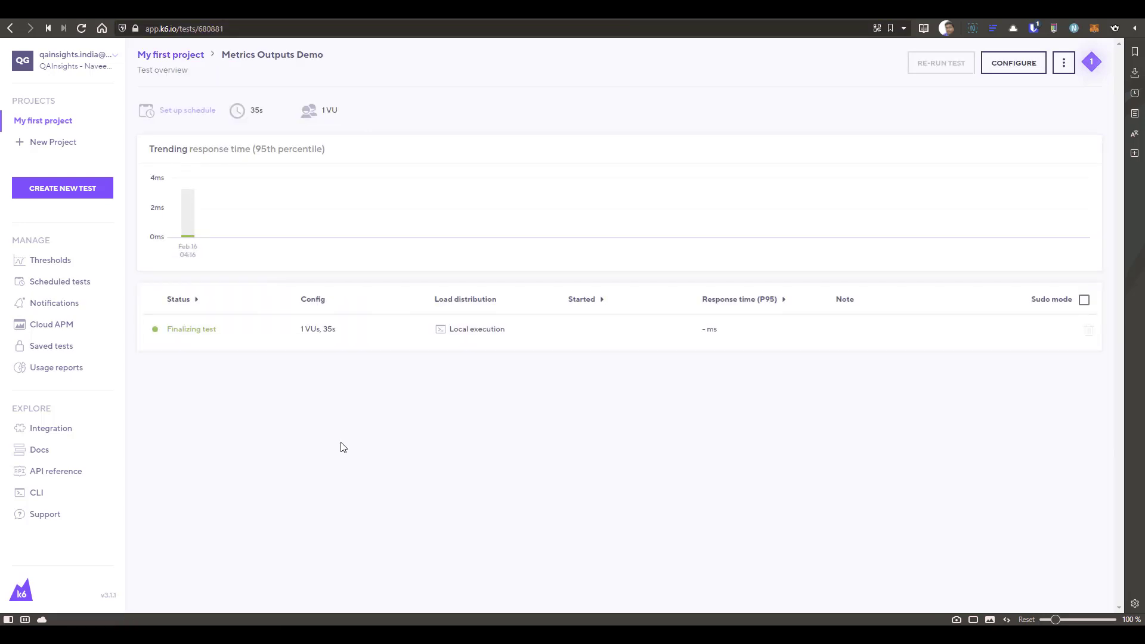
{"action": "mouse_move", "coordinate": [195, 343]}
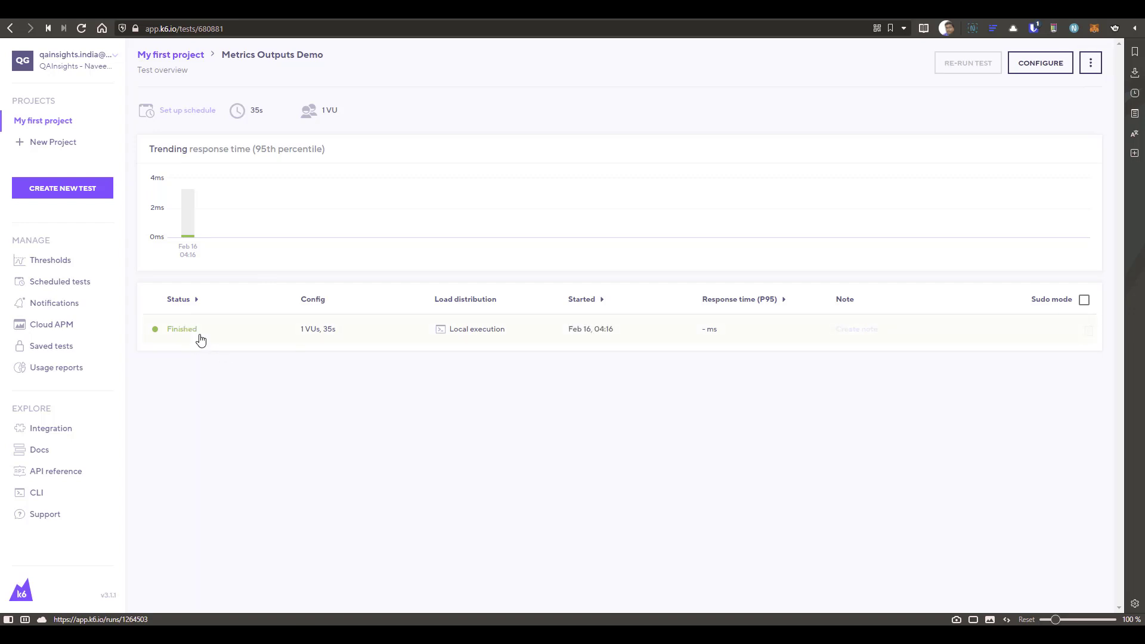
Open the finished run's results and its HTTP statistics: 5 requests, 0 failures, 145 ms P95
{"action": "left_click", "coordinate": [181, 329]}
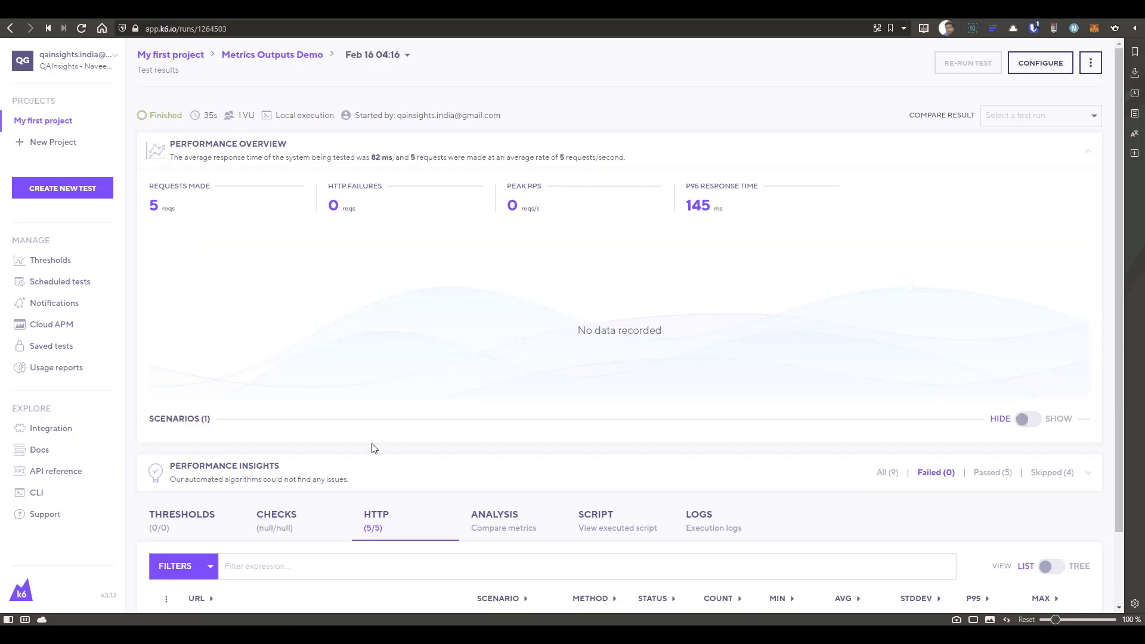
{"action": "scroll", "scroll_direction": "down", "scroll_amount": 3}
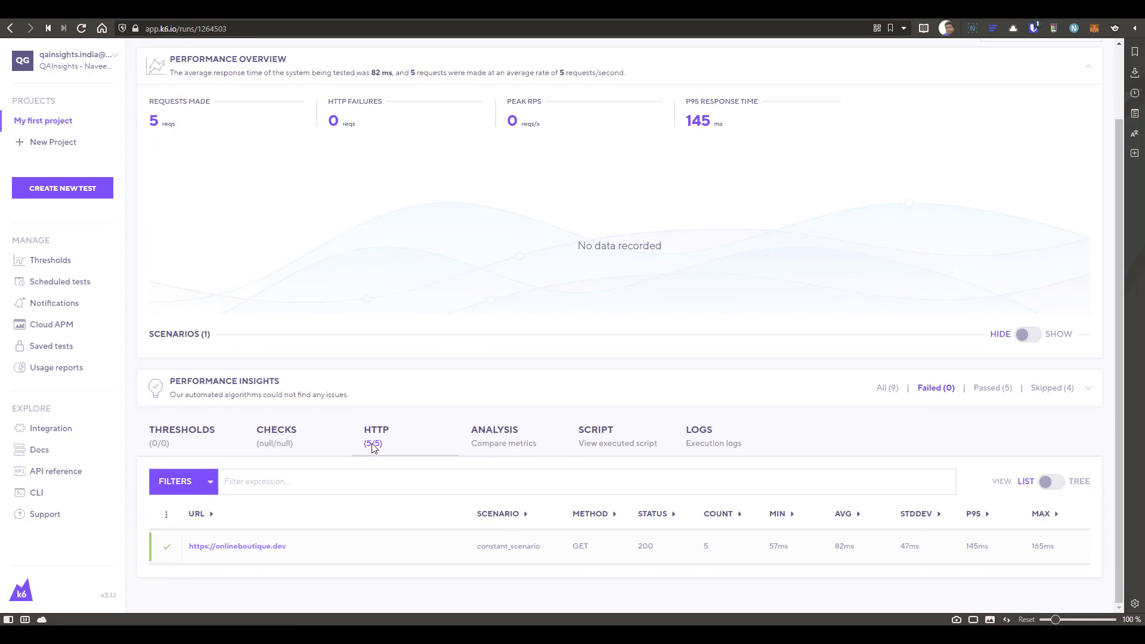
{"action": "left_click", "coordinate": [375, 429]}
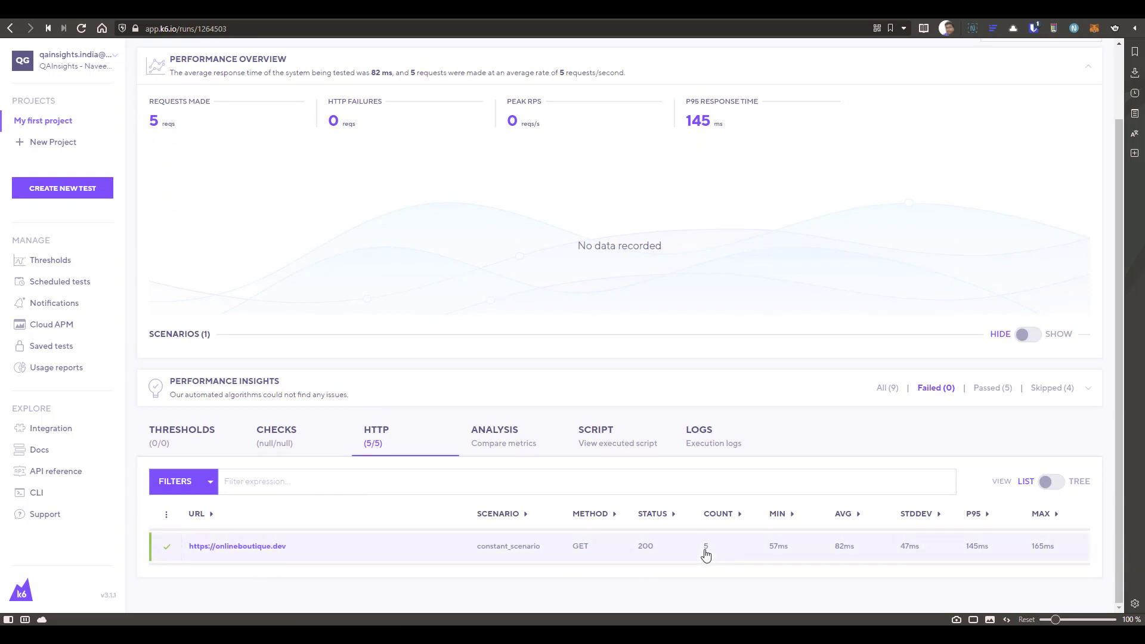
{"action": "mouse_move", "coordinate": [651, 559]}
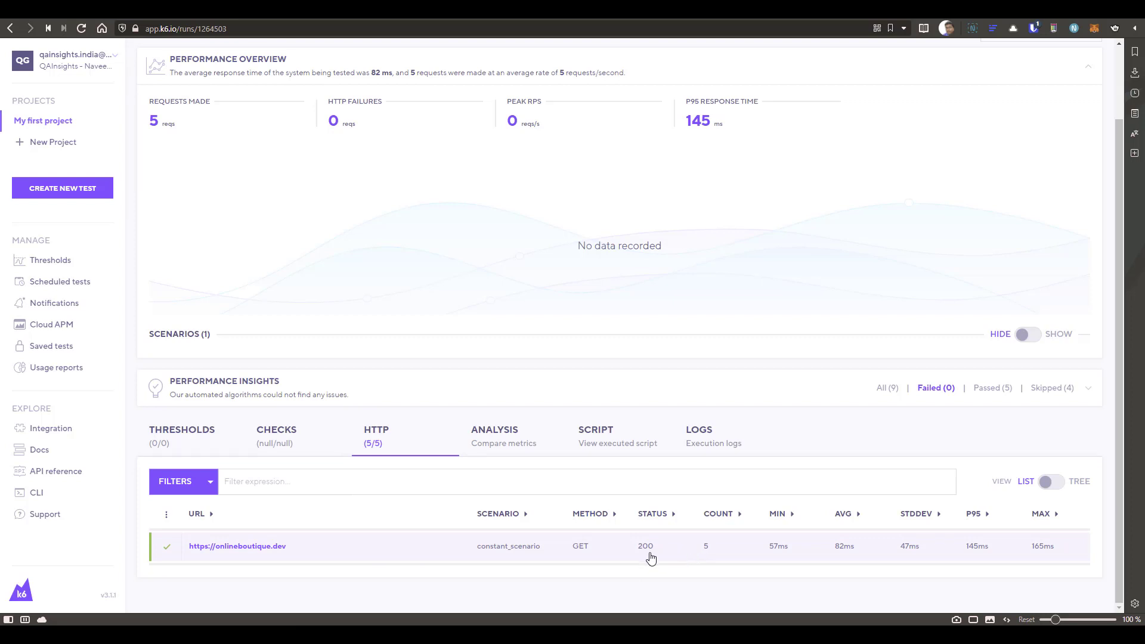
{"action": "mouse_move", "coordinate": [830, 560]}
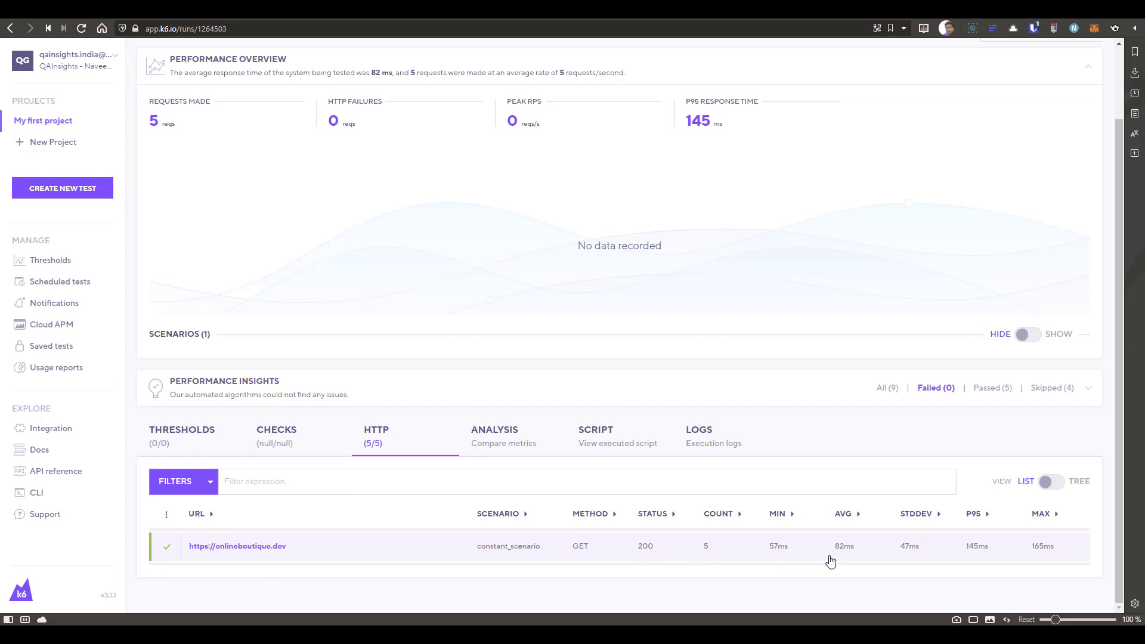
{"action": "mouse_move", "coordinate": [975, 559]}
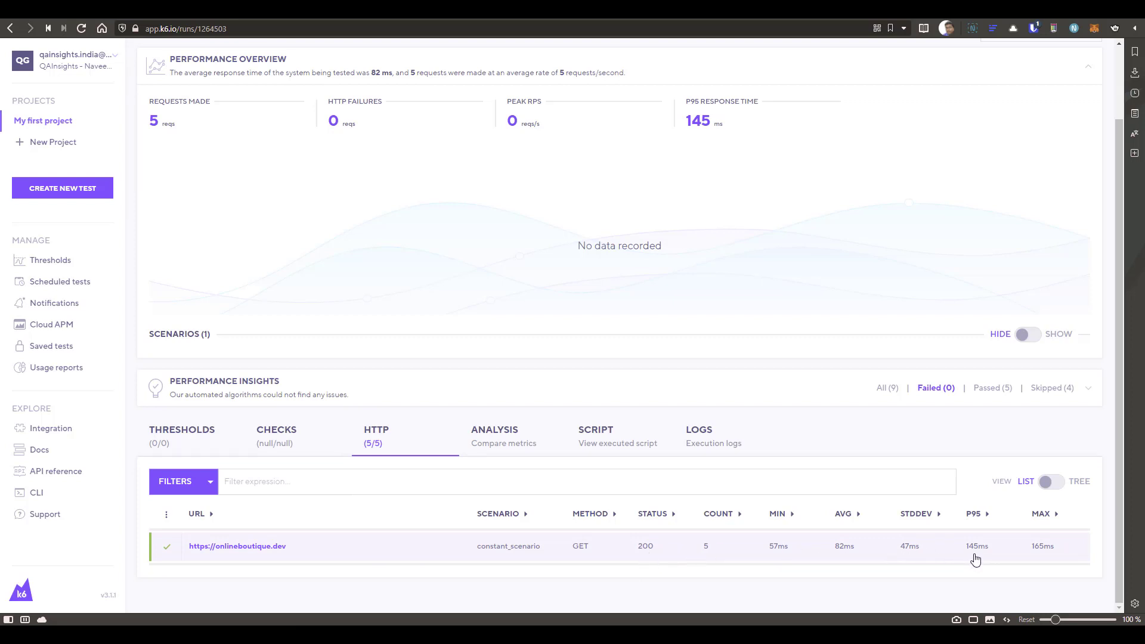
{"action": "mouse_move", "coordinate": [1038, 552]}
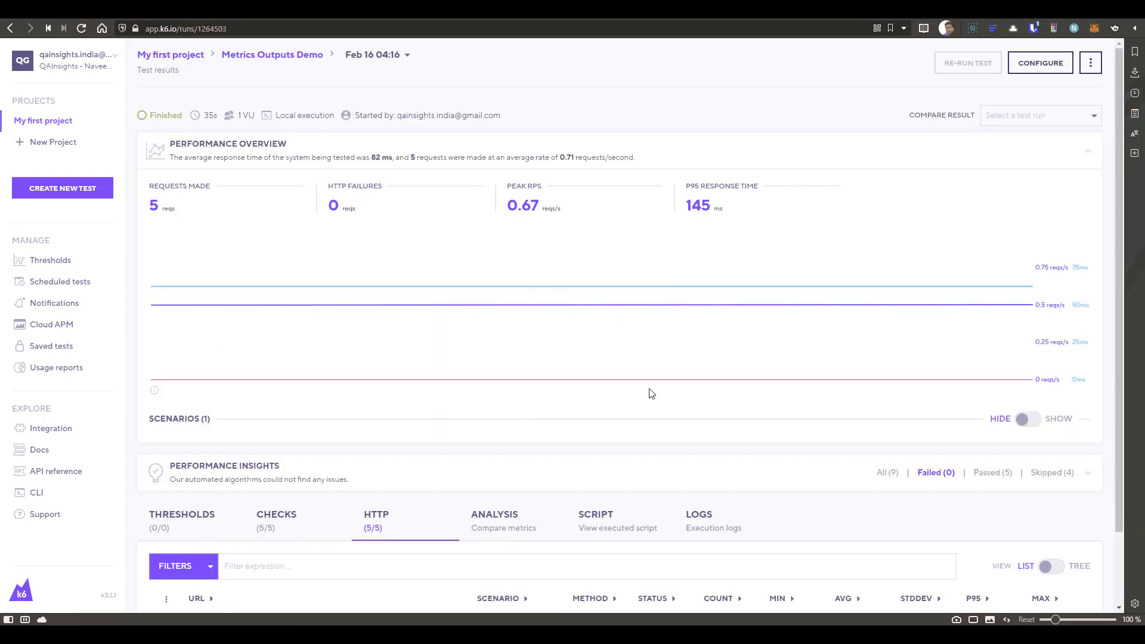
{"action": "mouse_move", "coordinate": [372, 334]}
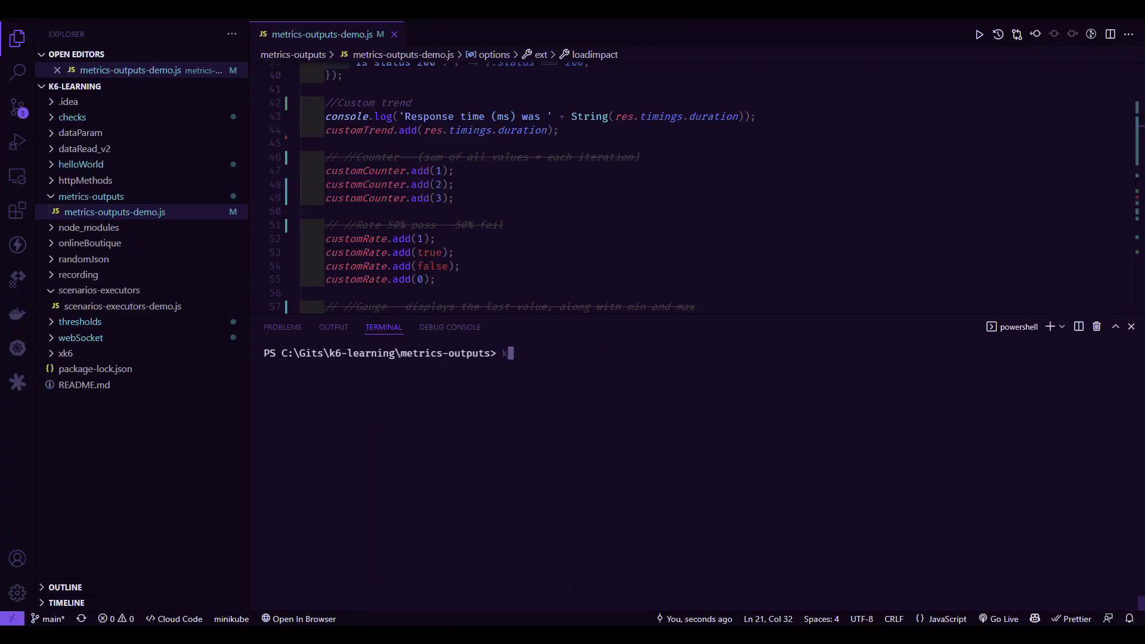
Run 'k6 cloud .\metrics-outputs-demo.js' in the terminal and await validation
{"action": "type", "text": "6 cloud .\\metrics-outputs-demo.js"}
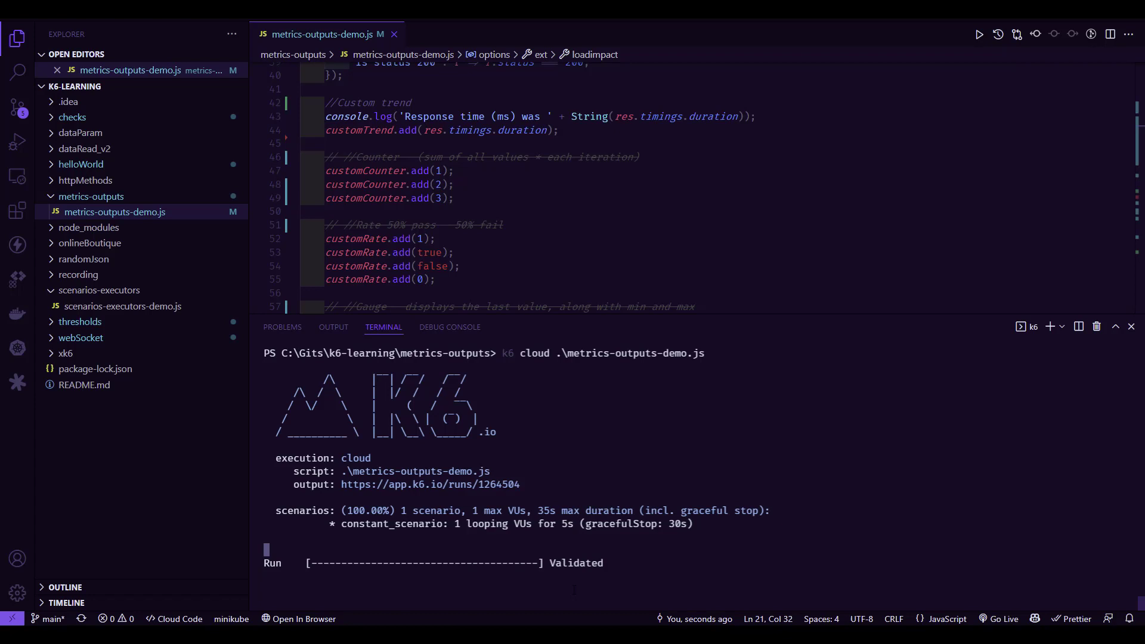
{"action": "mouse_move", "coordinate": [430, 484]}
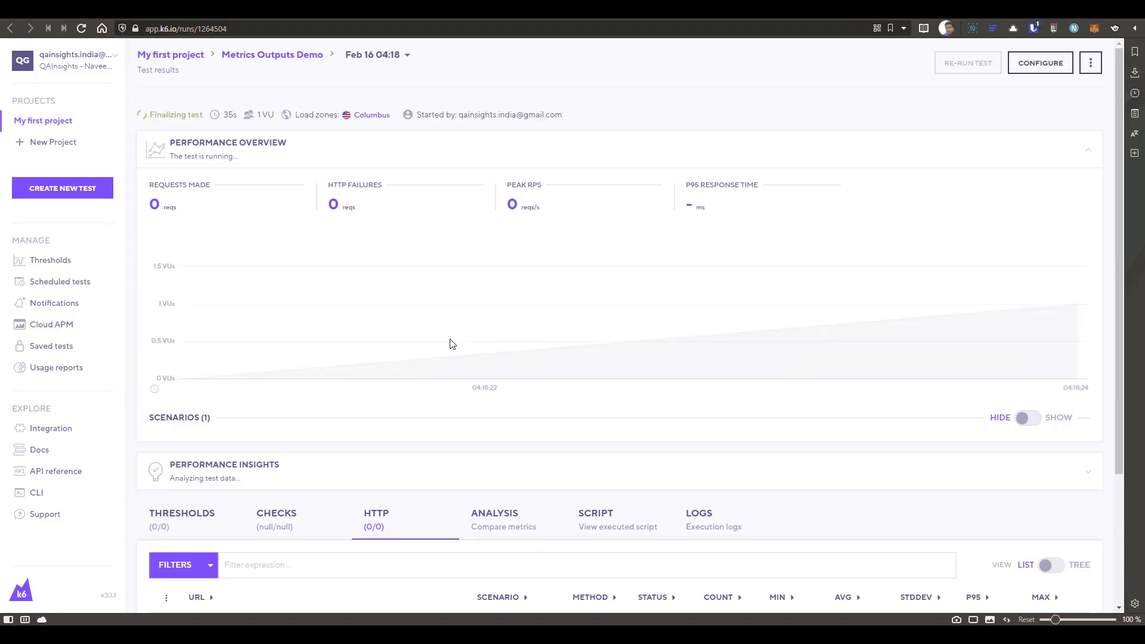
Scroll the new cloud run's results page down toward the HTTP tab
{"action": "scroll", "scroll_direction": "down", "scroll_amount": 3}
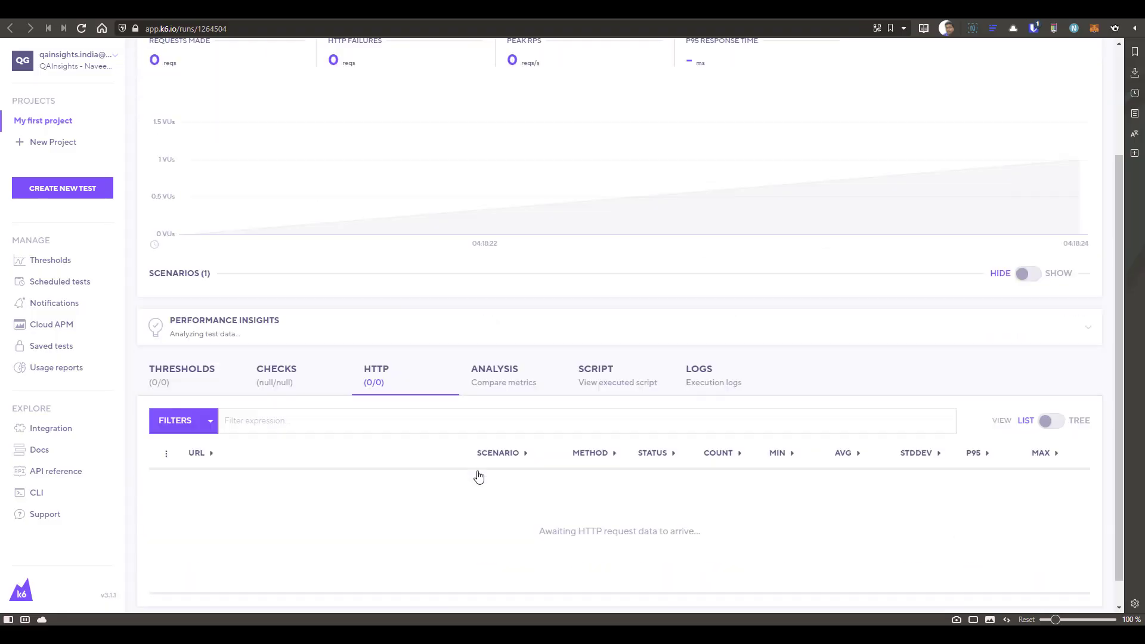